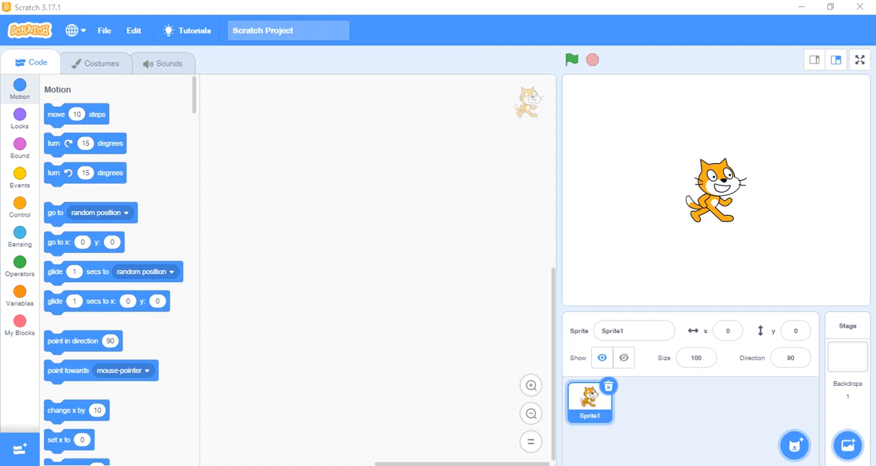
mouse_move(522, 363)
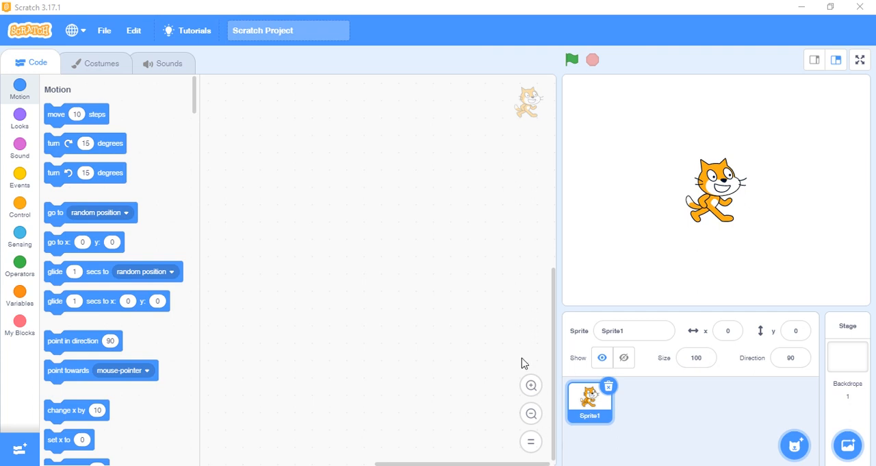
mouse_move(193, 104)
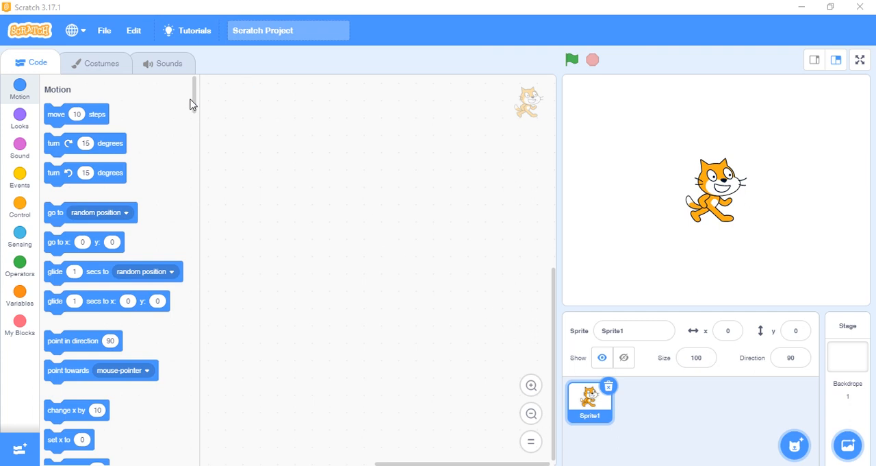
mouse_move(19, 115)
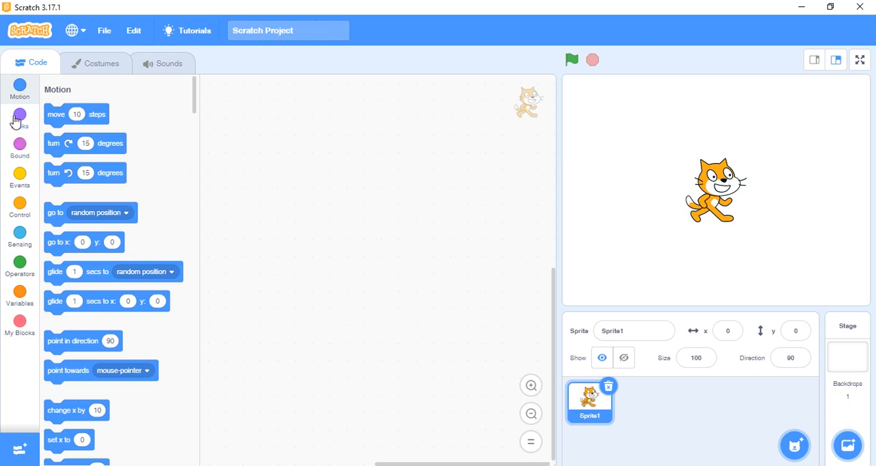
- Browse the Looks and Control block categories for the cat, ending on Looks
left_click(19, 115)
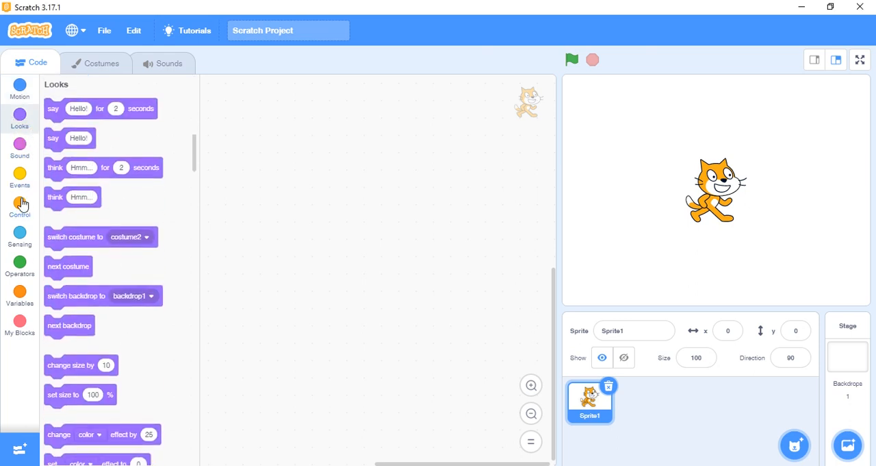
left_click(20, 209)
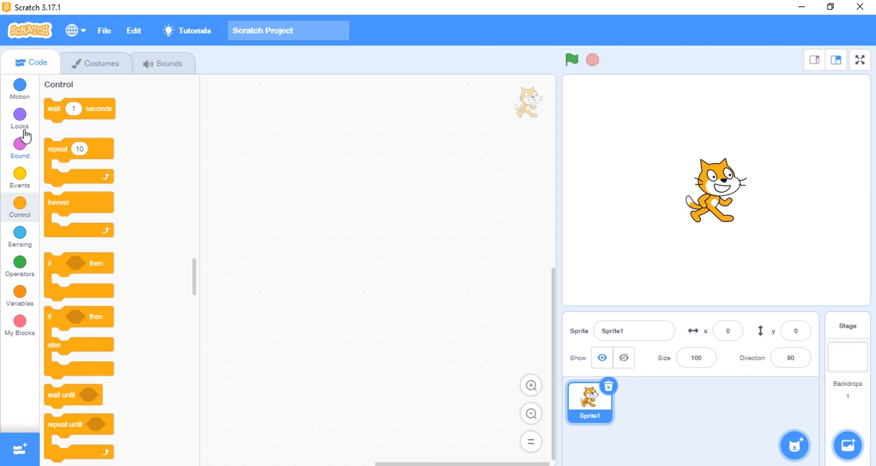
left_click(20, 120)
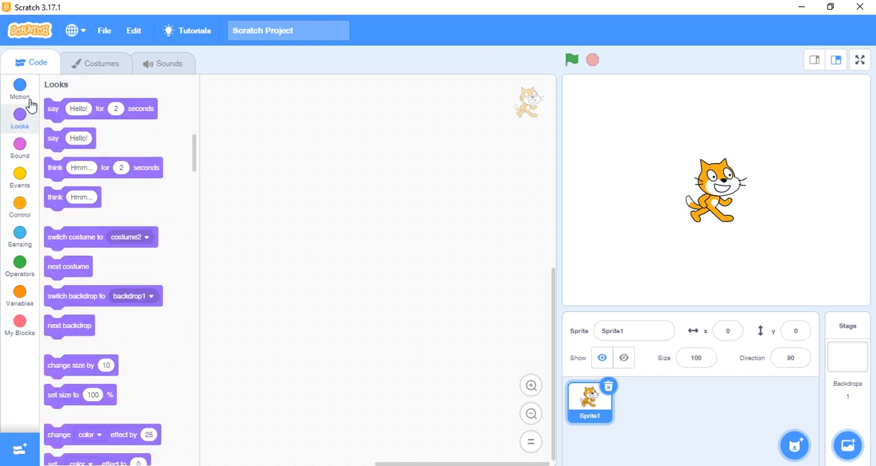
mouse_move(601, 388)
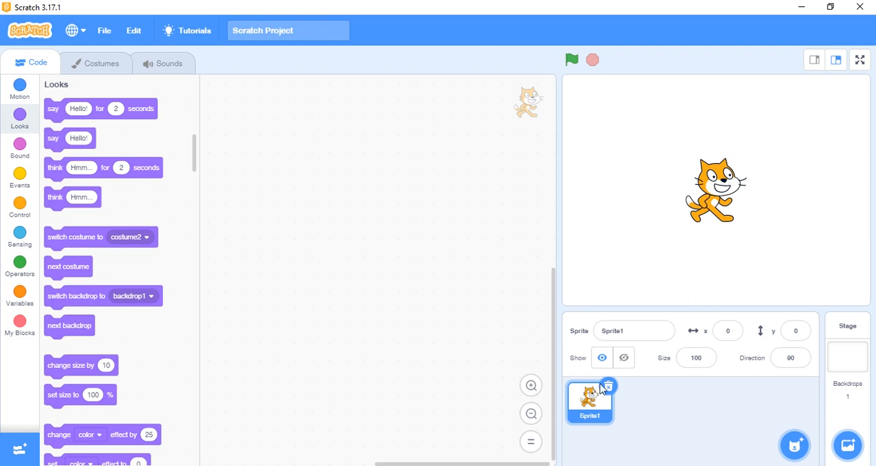
mouse_move(773, 408)
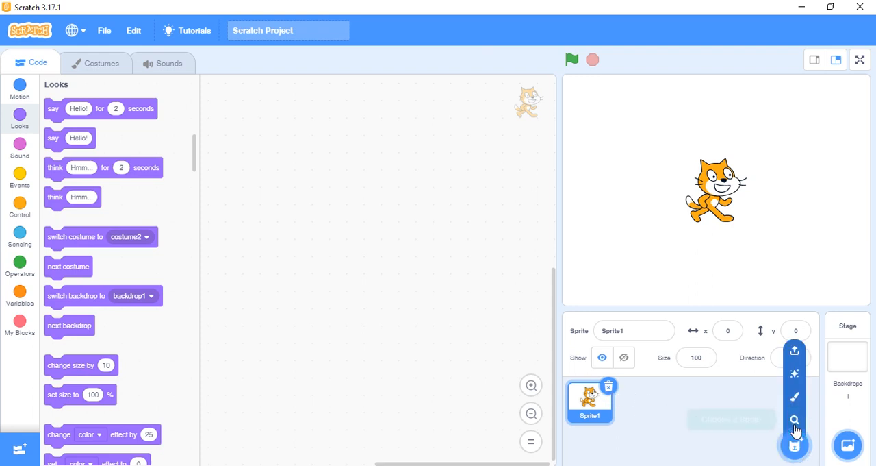
- Add Avery from the sprite library, drag her left, then add Abby
left_click(795, 445)
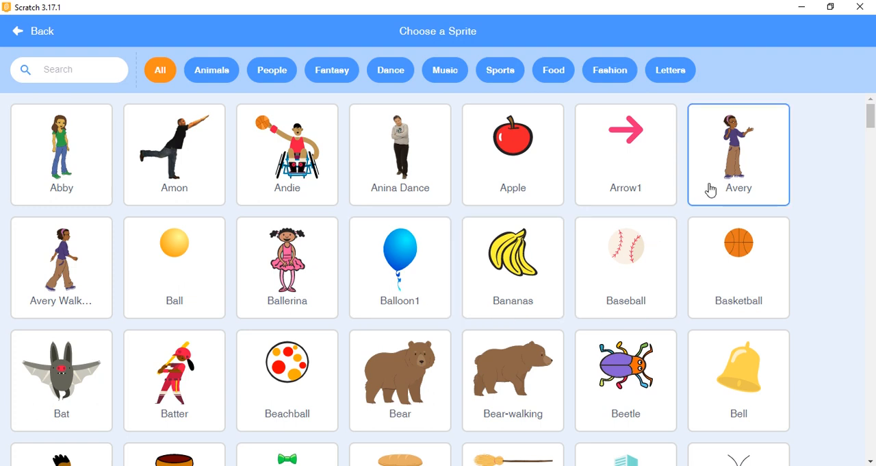
left_click(738, 154)
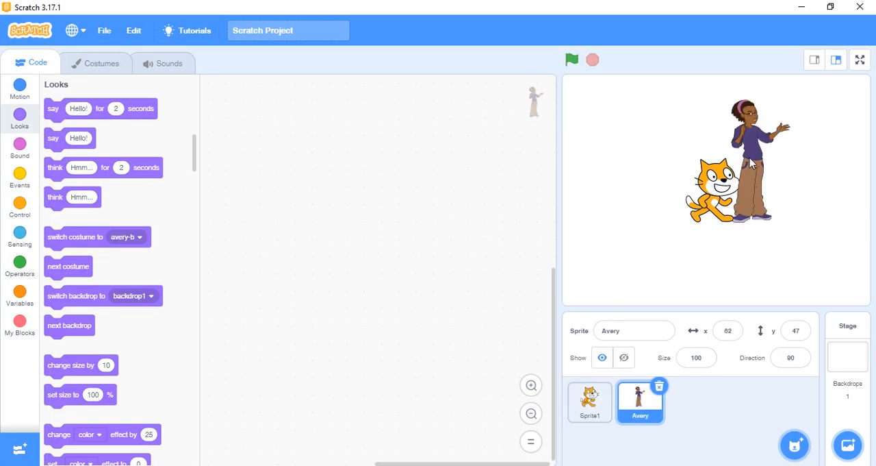
left_click_drag(743, 154, 623, 206)
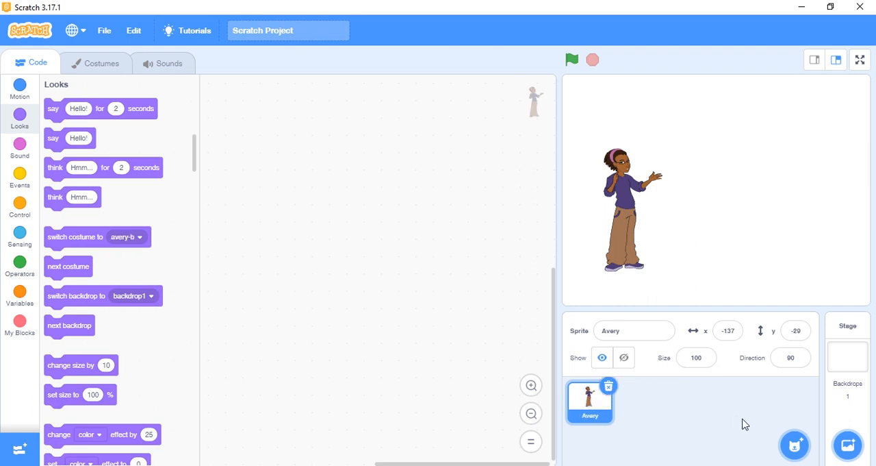
left_click(795, 445)
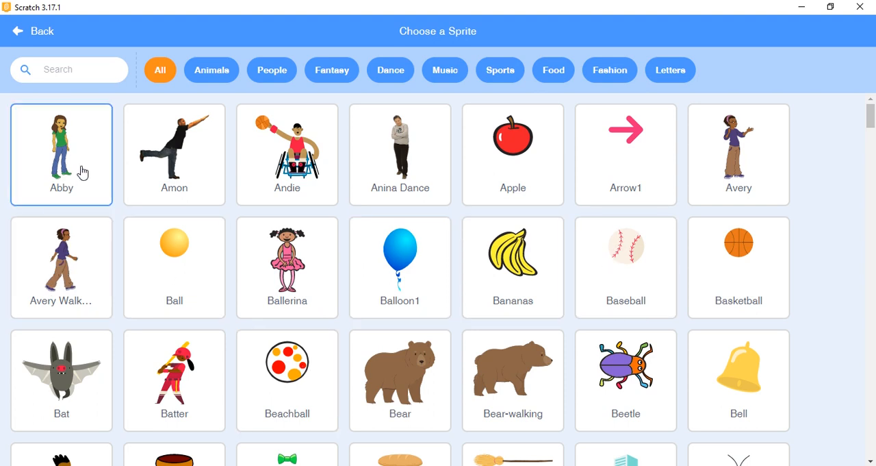
left_click(61, 144)
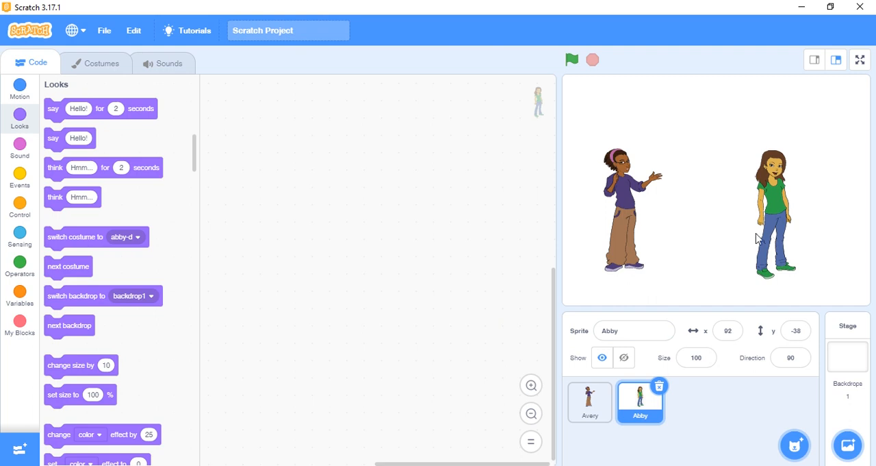
mouse_move(772, 145)
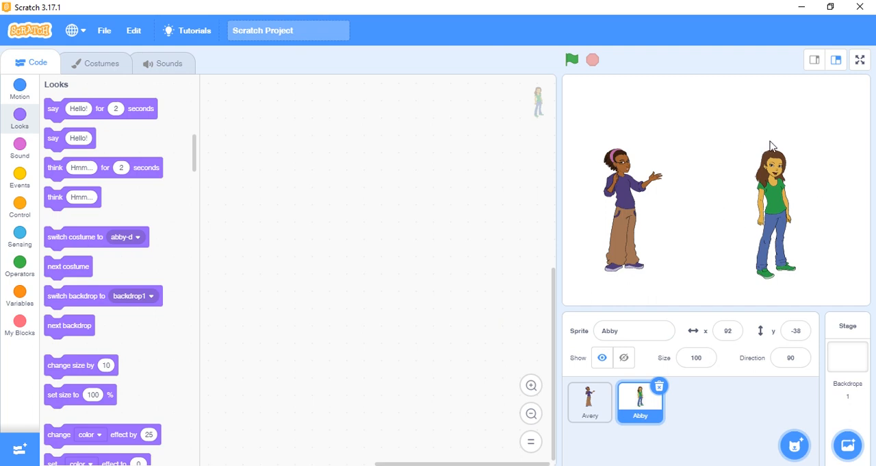
mouse_move(796, 105)
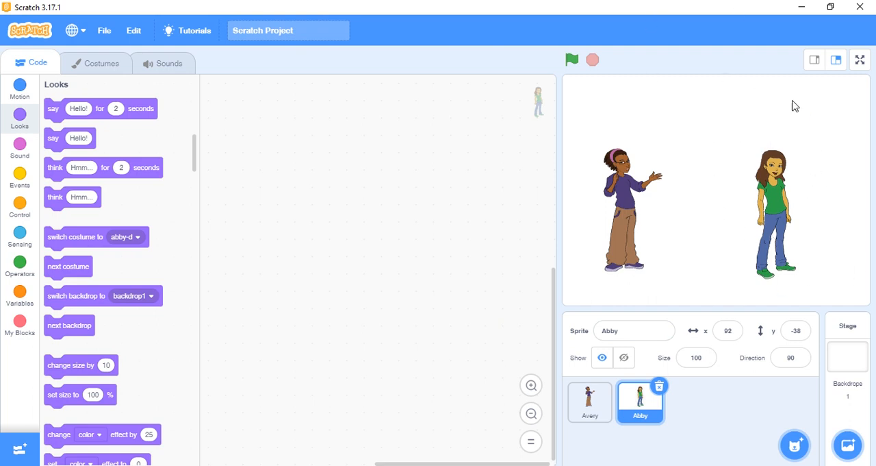
mouse_move(768, 187)
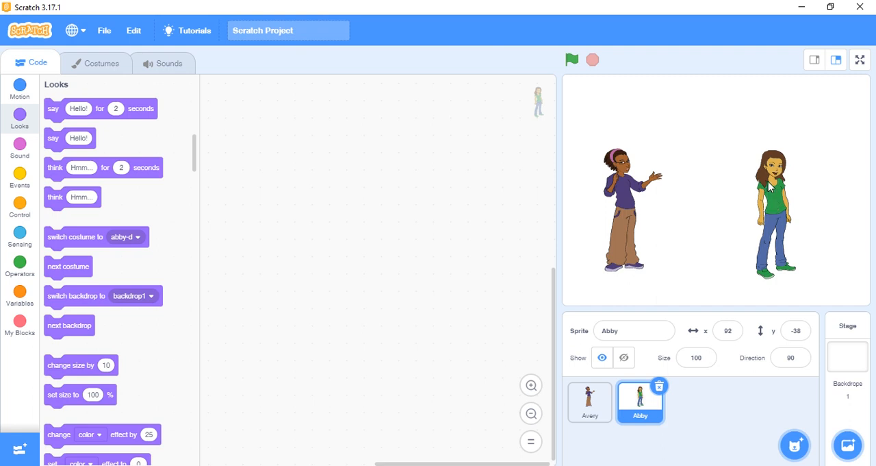
mouse_move(760, 209)
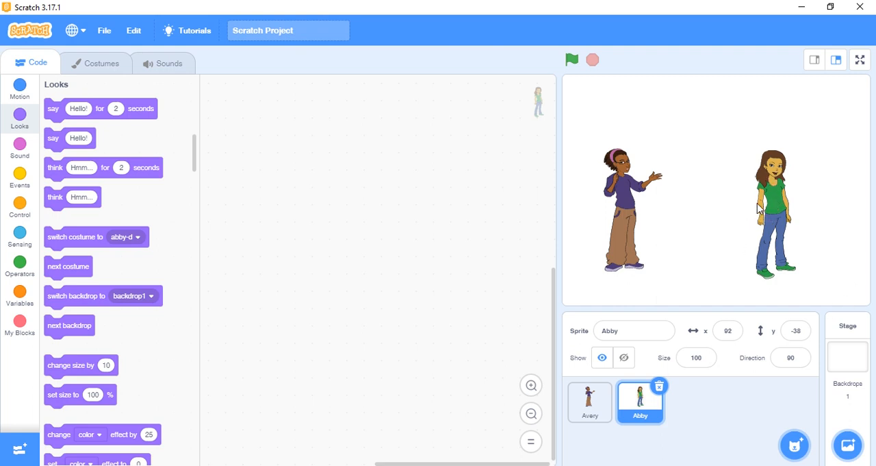
mouse_move(753, 229)
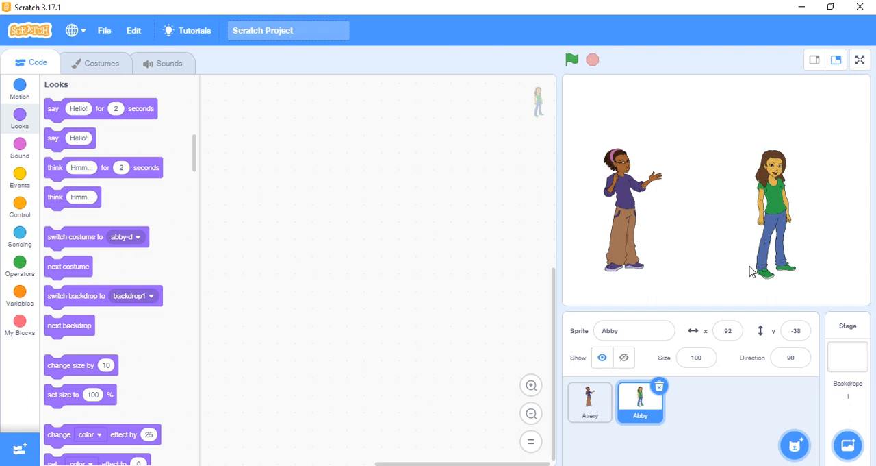
mouse_move(677, 214)
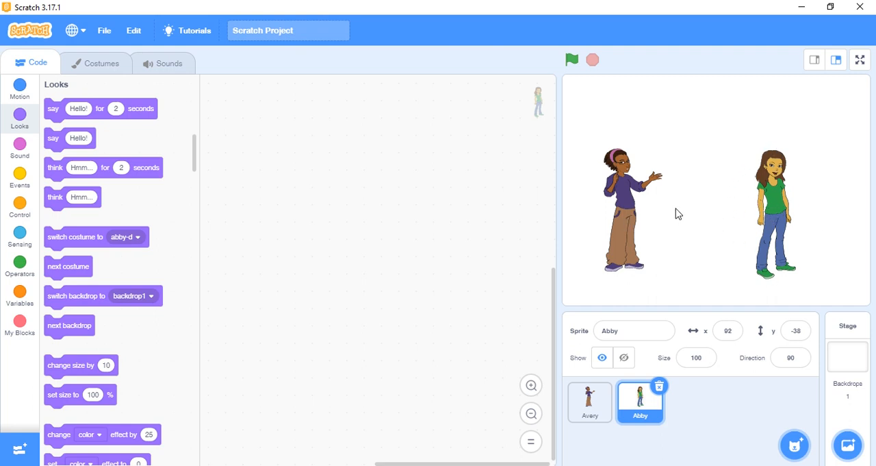
mouse_move(820, 247)
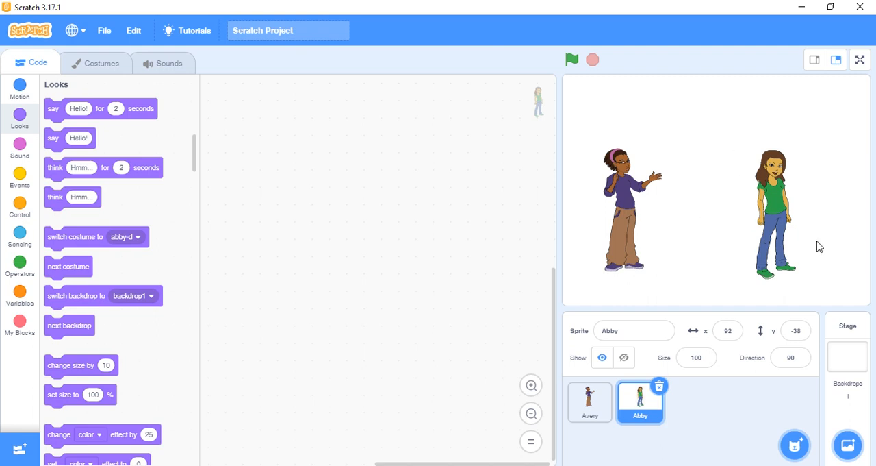
mouse_move(761, 174)
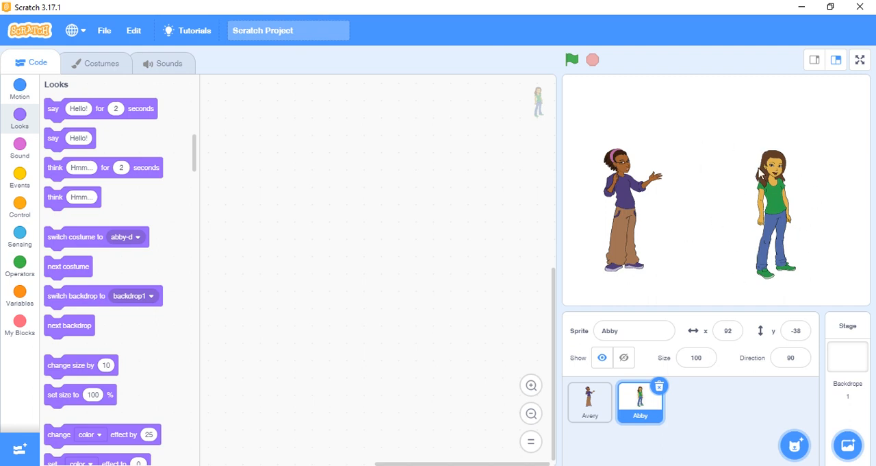
mouse_move(772, 210)
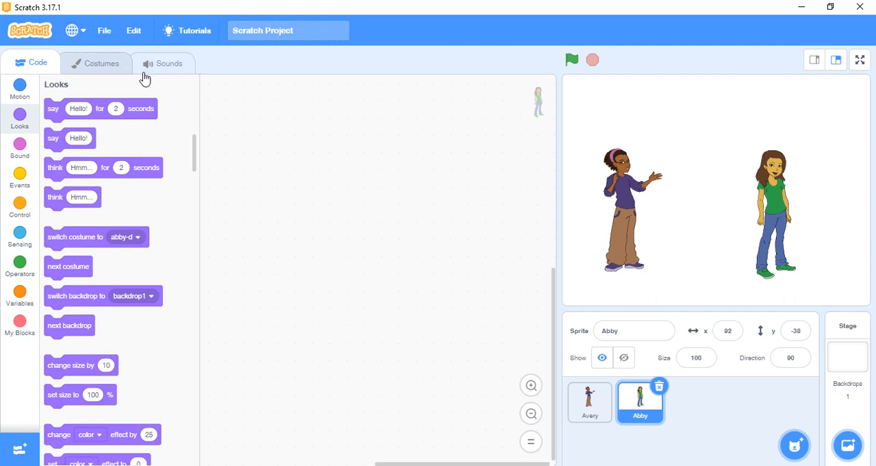
mouse_move(114, 69)
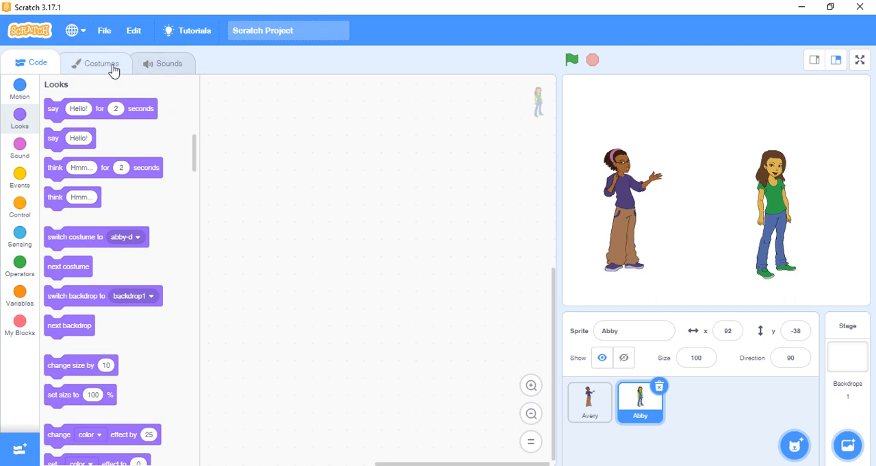
- Open Abby's costumes for editing, then return to her scripts
left_click(96, 63)
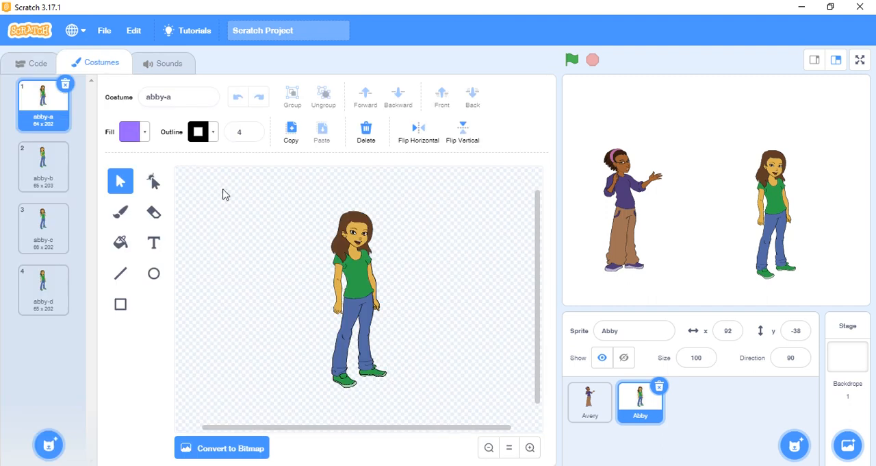
mouse_move(364, 210)
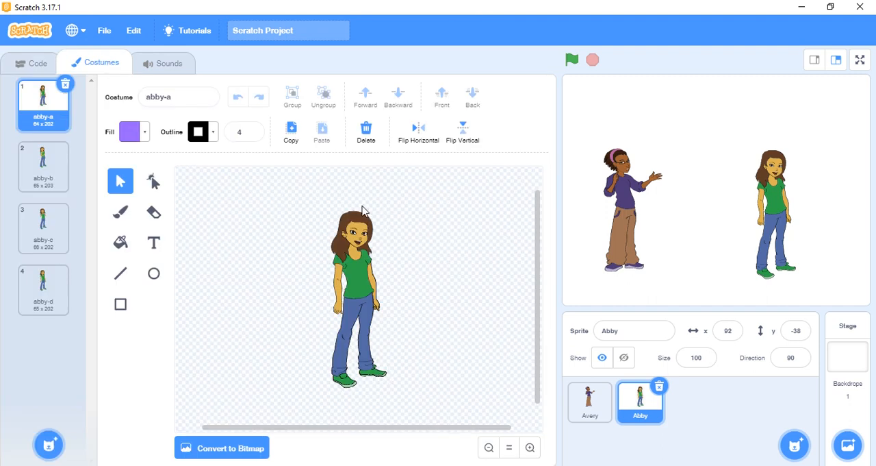
mouse_move(419, 130)
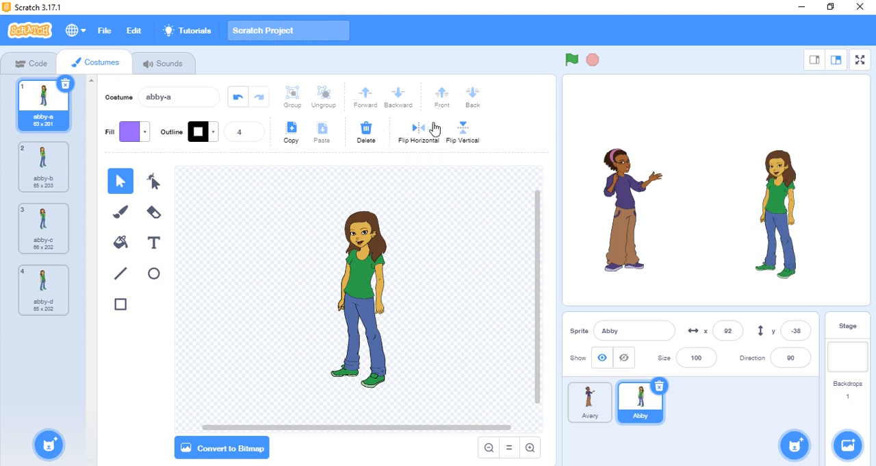
mouse_move(690, 405)
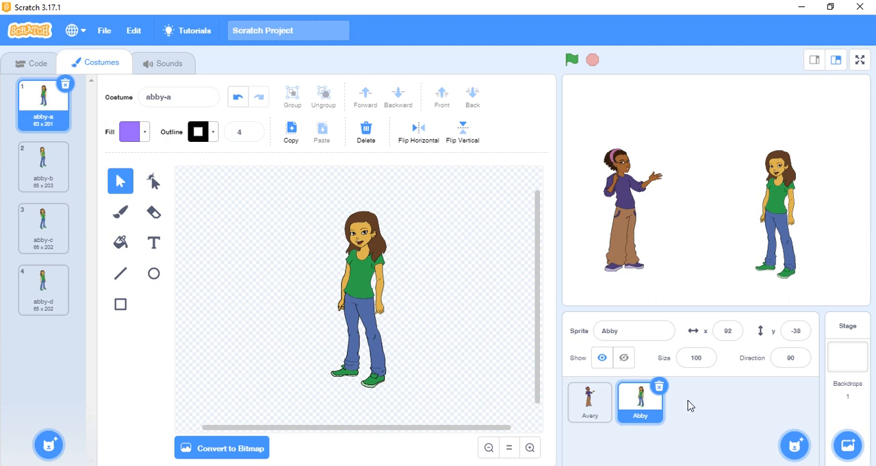
mouse_move(285, 259)
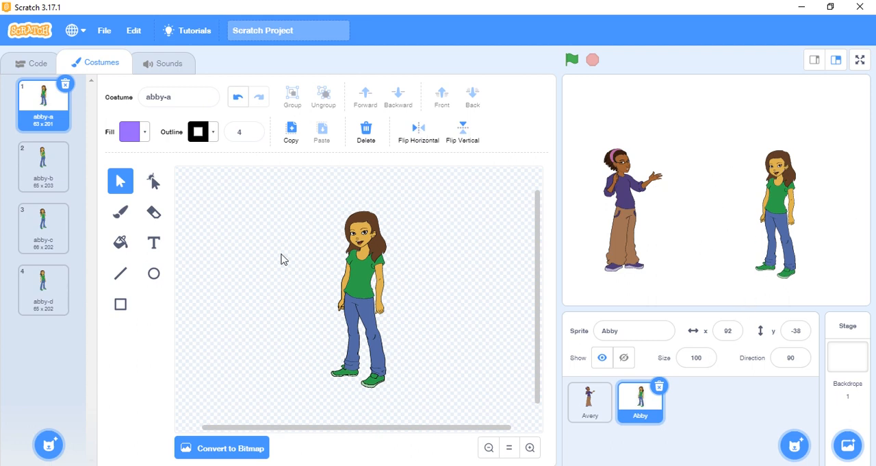
mouse_move(35, 67)
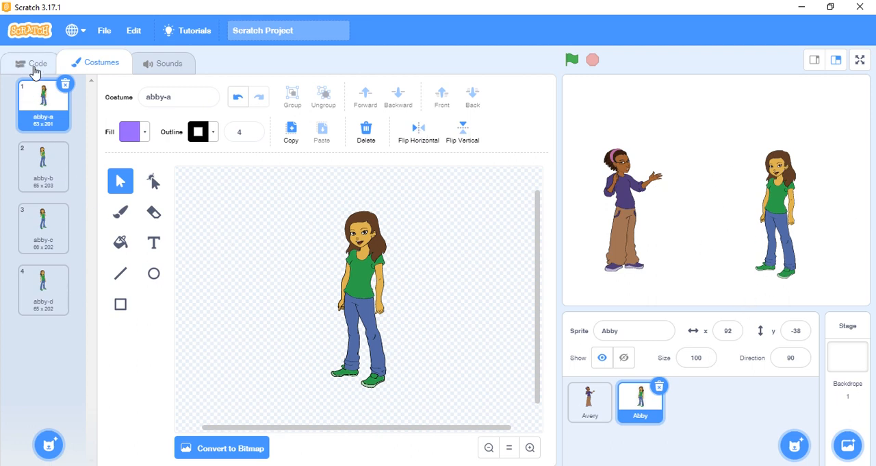
left_click(39, 62)
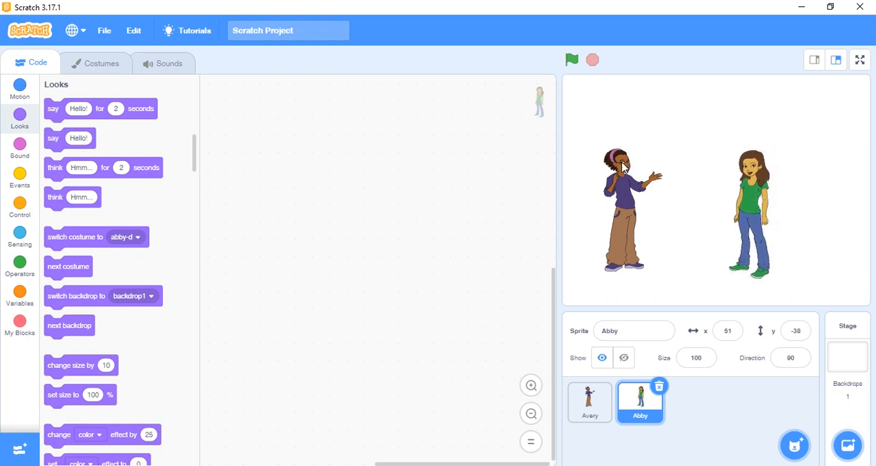
- Set the Boardwalk backdrop and adjust Abby's and Avery's positions on it
left_click(590, 402)
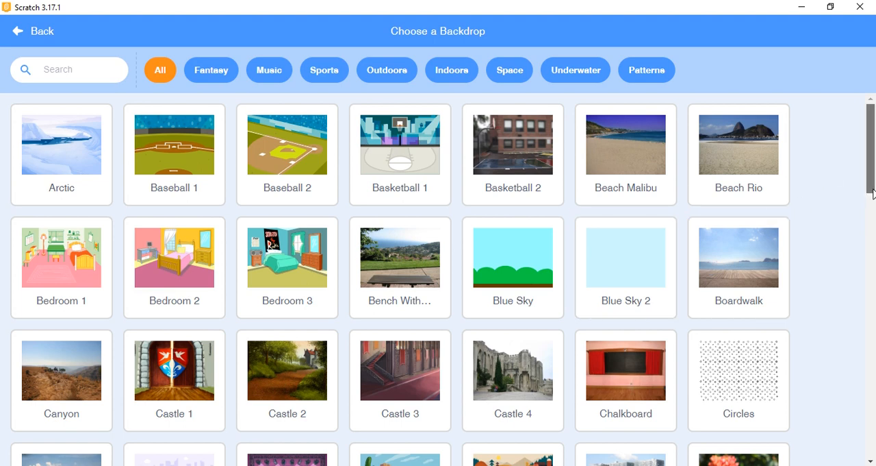
scroll("down", 3)
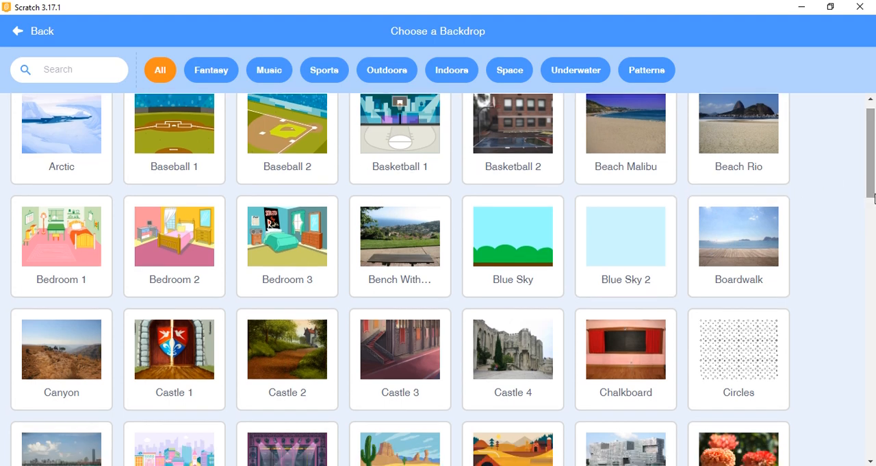
left_click(33, 30)
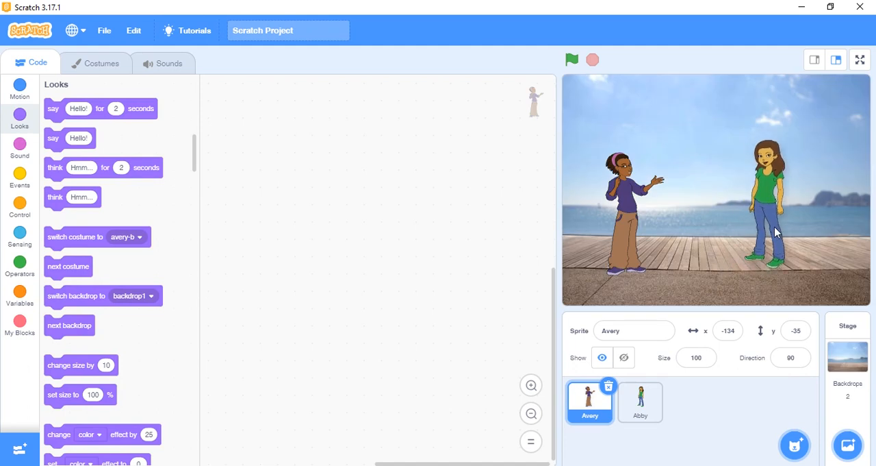
left_click(639, 401)
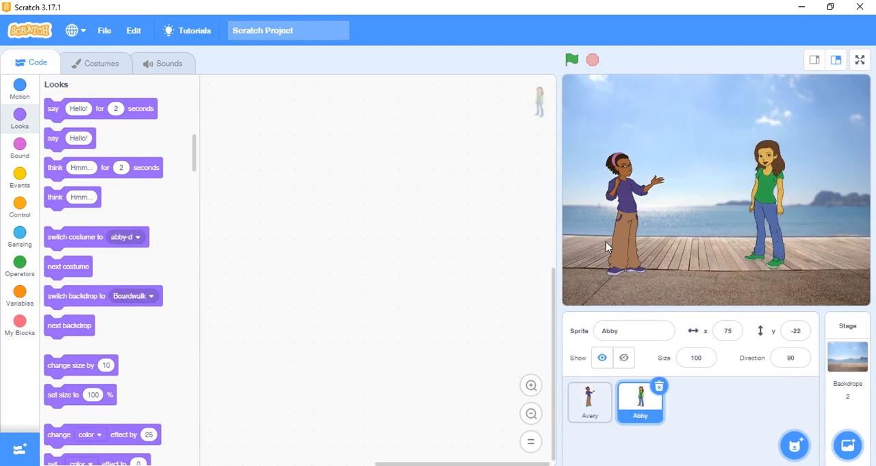
left_click(589, 402)
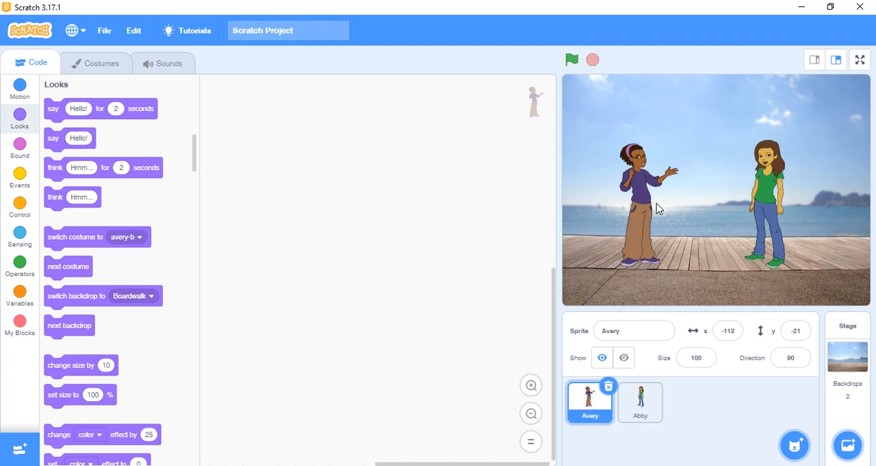
mouse_move(548, 150)
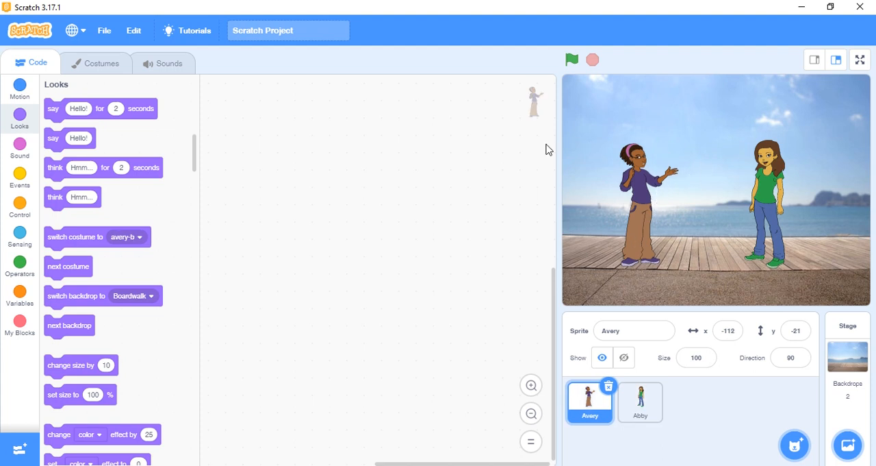
mouse_move(197, 167)
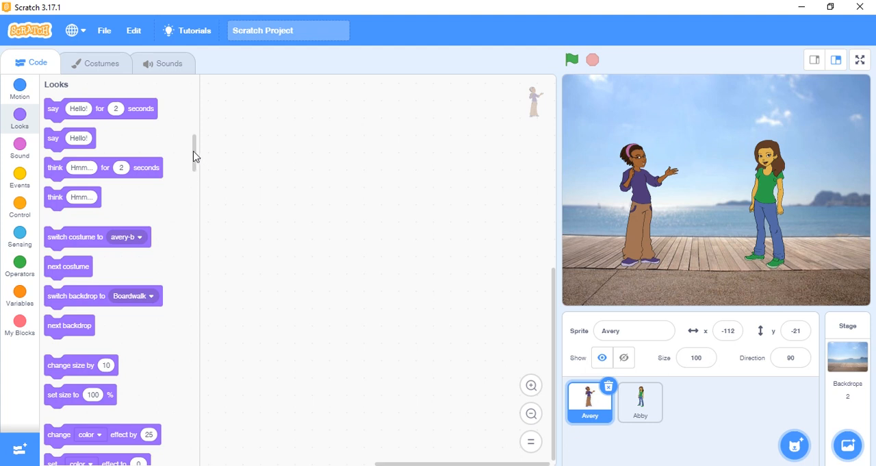
- Place a 'when green flag clicked' block in Avery's script area
left_click(19, 89)
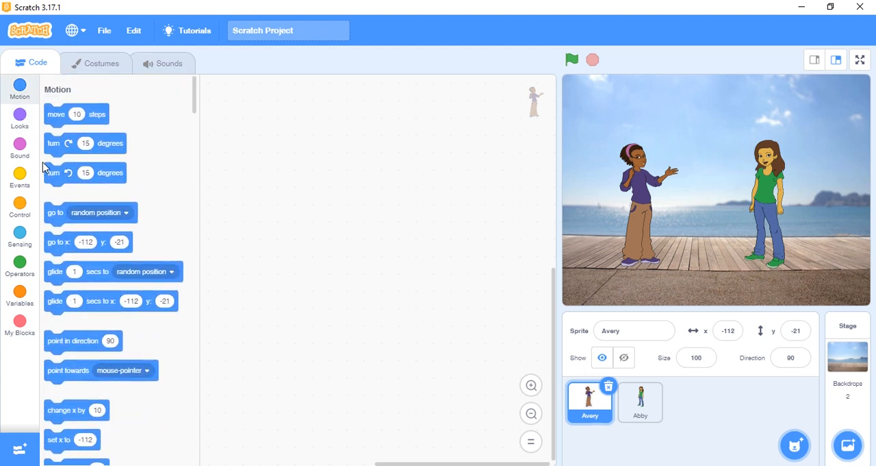
left_click(20, 176)
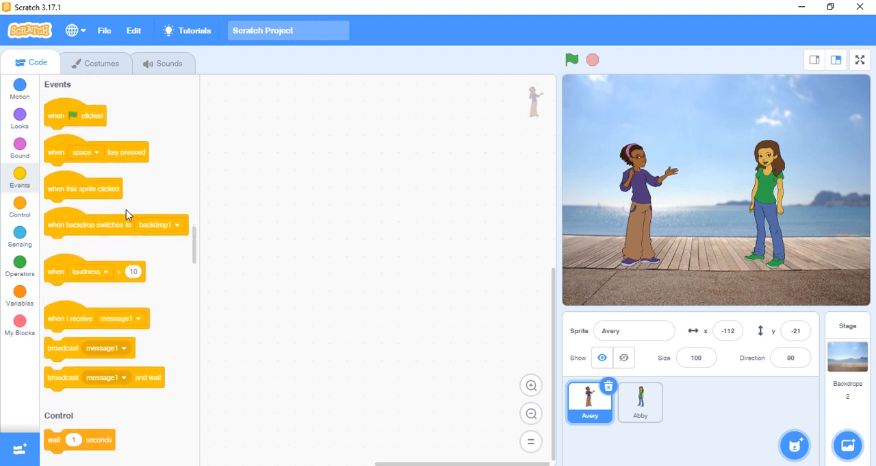
mouse_move(60, 119)
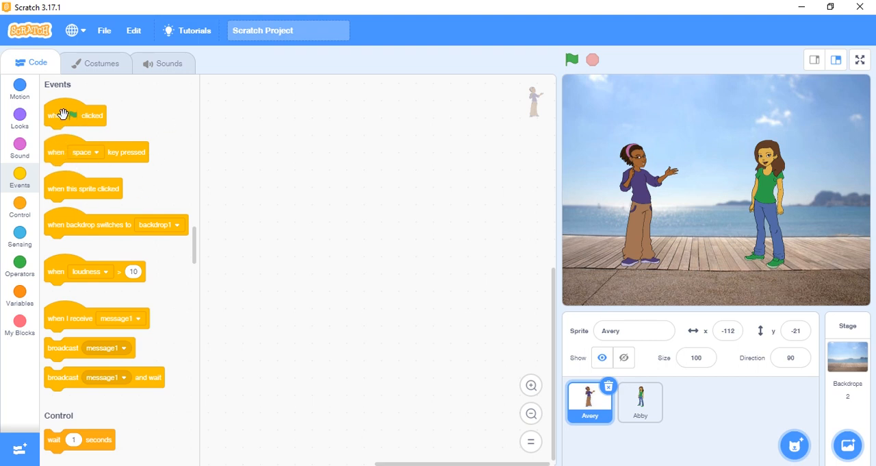
left_click_drag(75, 115, 279, 117)
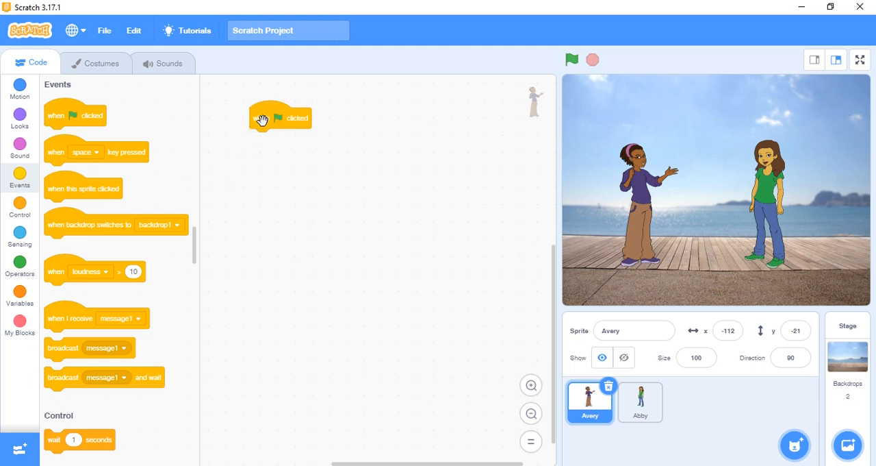
left_click_drag(279, 117, 310, 108)
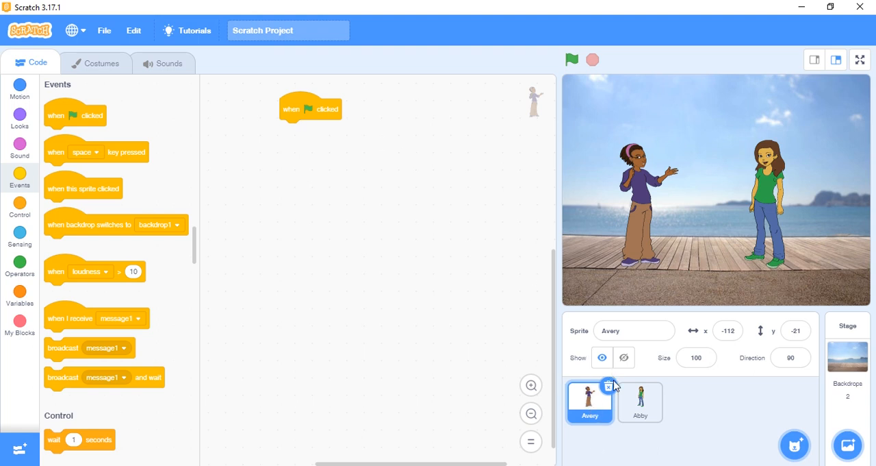
mouse_move(513, 370)
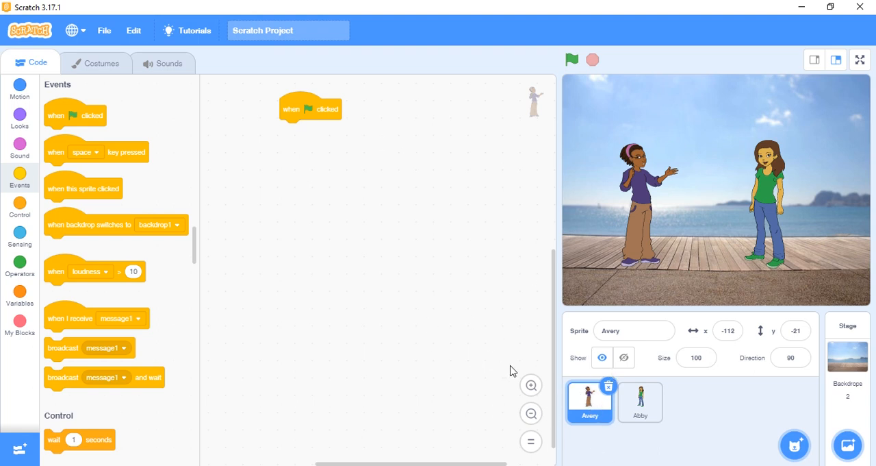
mouse_move(565, 412)
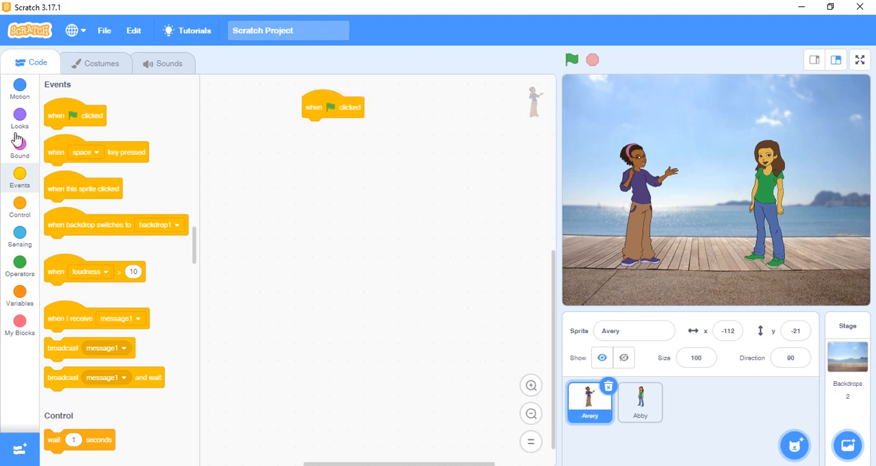
mouse_move(34, 229)
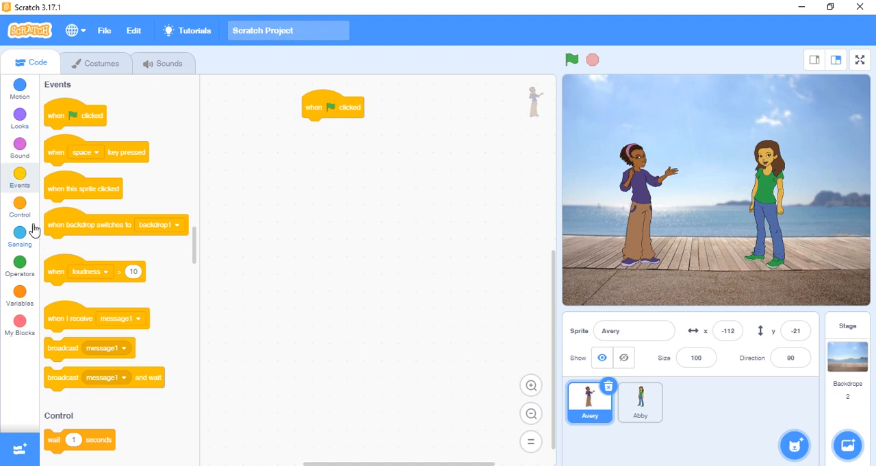
- Attach 'wait 1 seconds' and 'say Hello! for 2 seconds' under the green flag
left_click(20, 209)
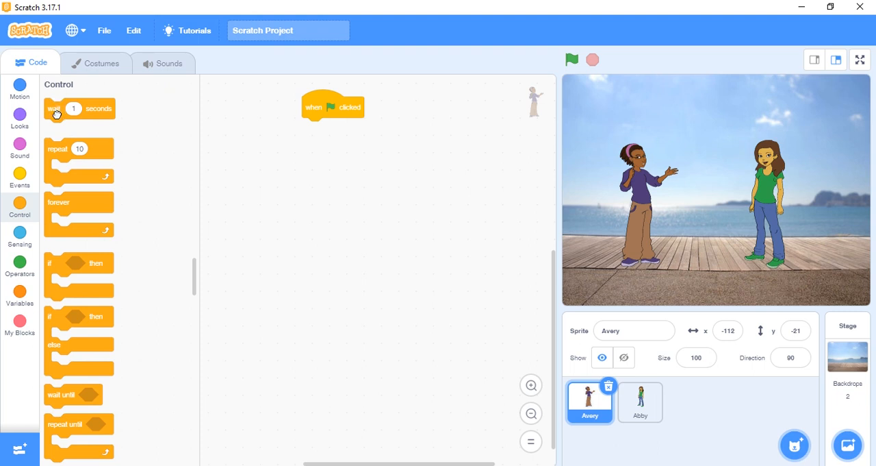
left_click_drag(57, 108, 340, 132)
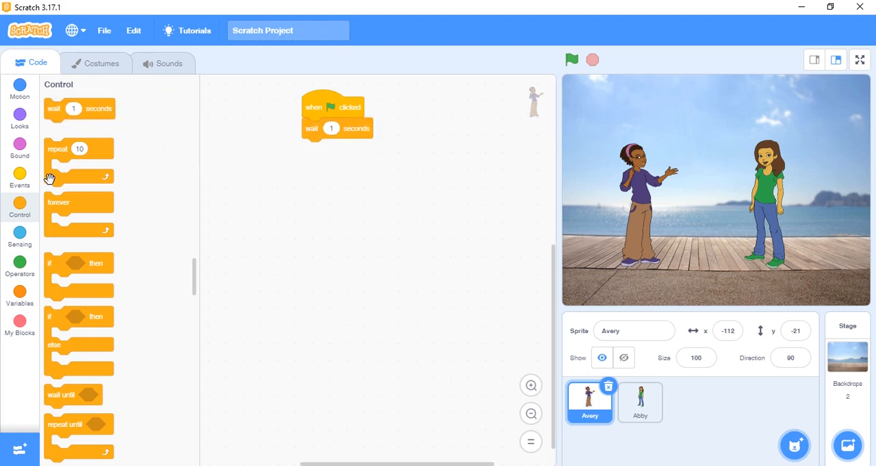
left_click(19, 120)
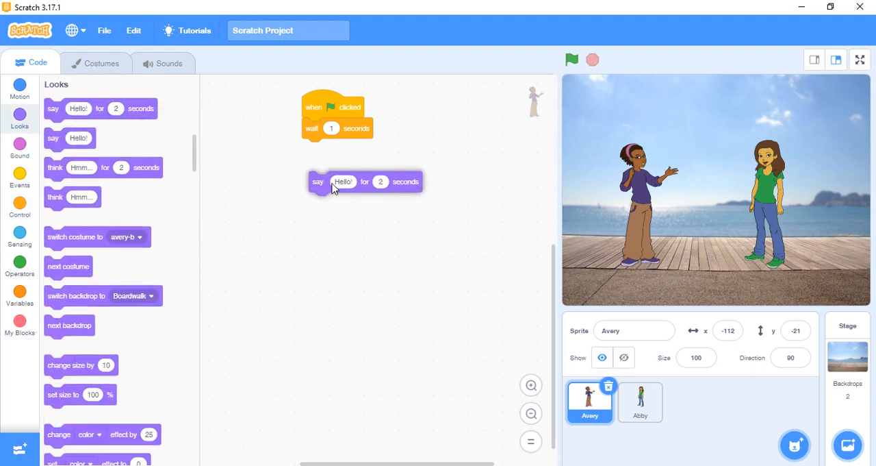
left_click_drag(332, 181, 319, 149)
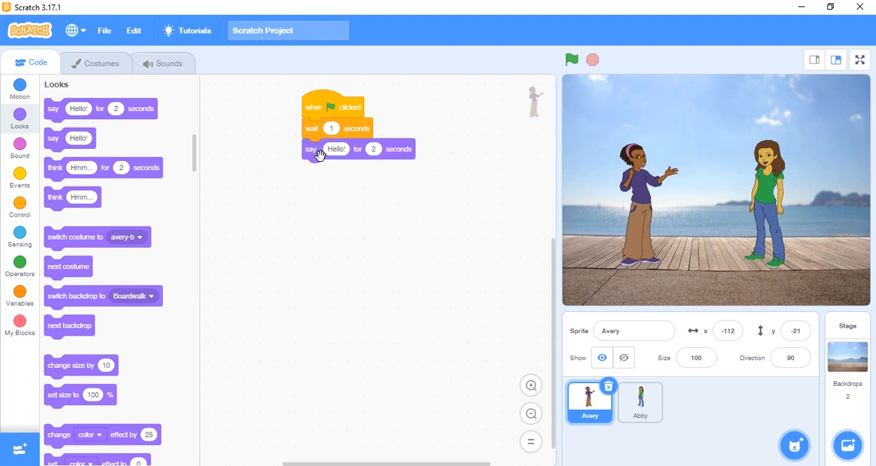
mouse_move(380, 149)
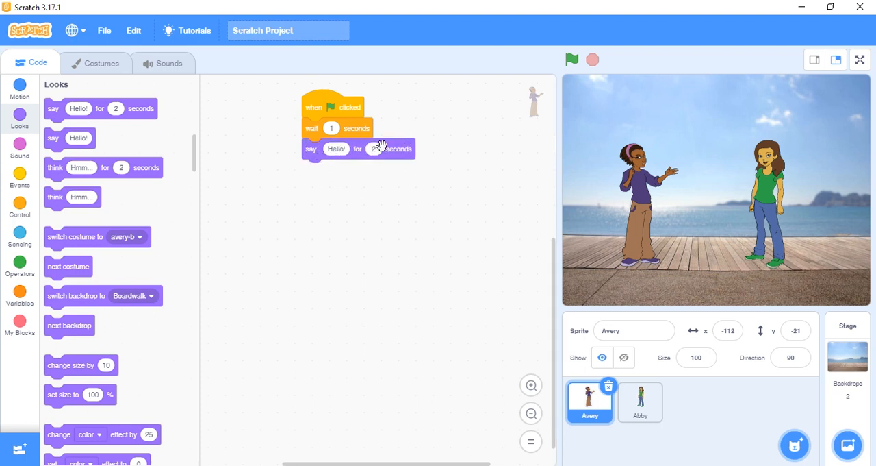
mouse_move(401, 232)
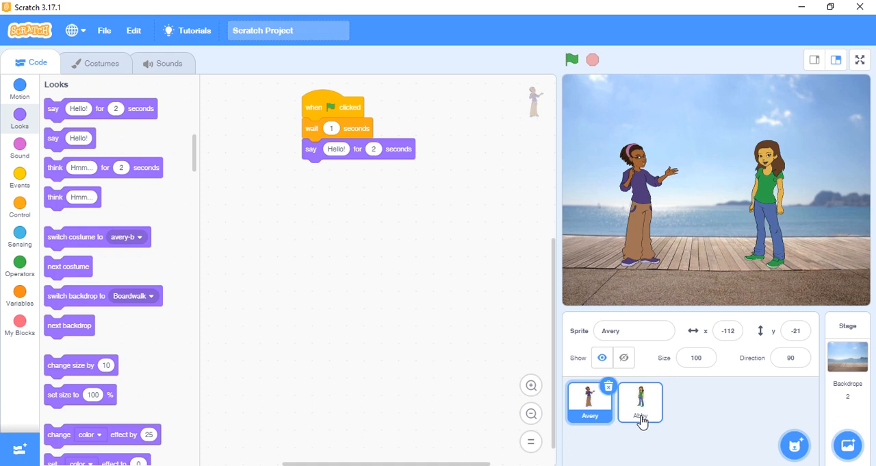
- Select Abby and place a green-flag start block in her script area
left_click(640, 402)
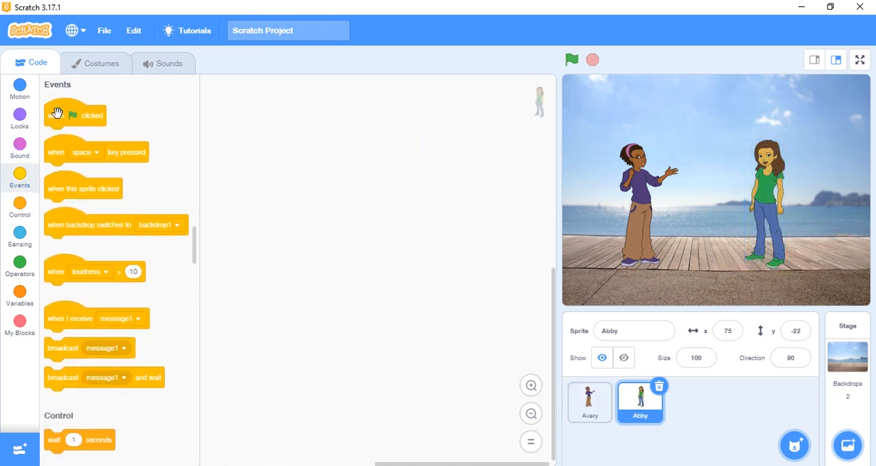
left_click_drag(75, 115, 295, 116)
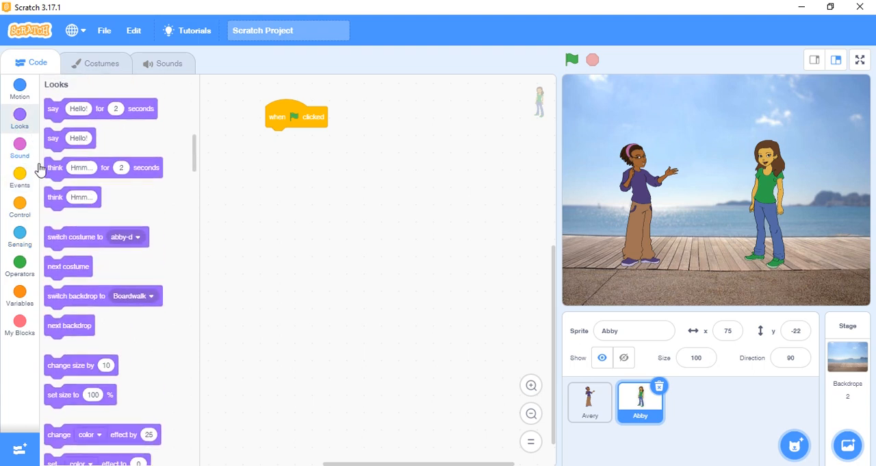
mouse_move(70, 84)
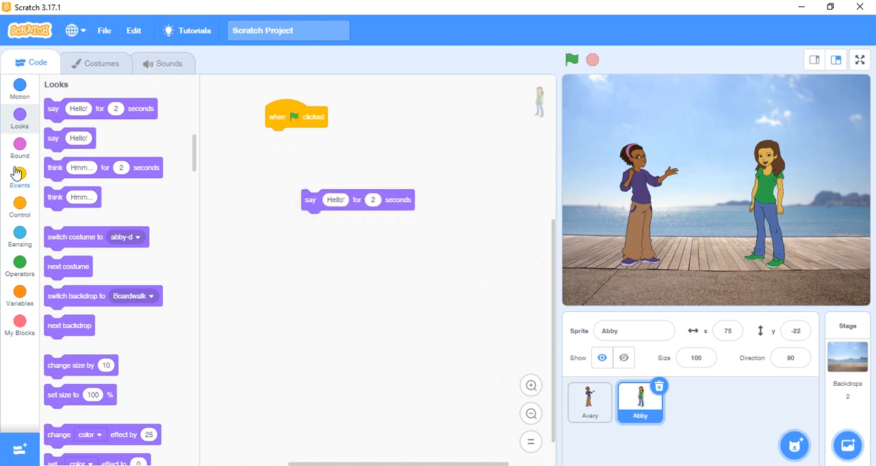
mouse_move(16, 185)
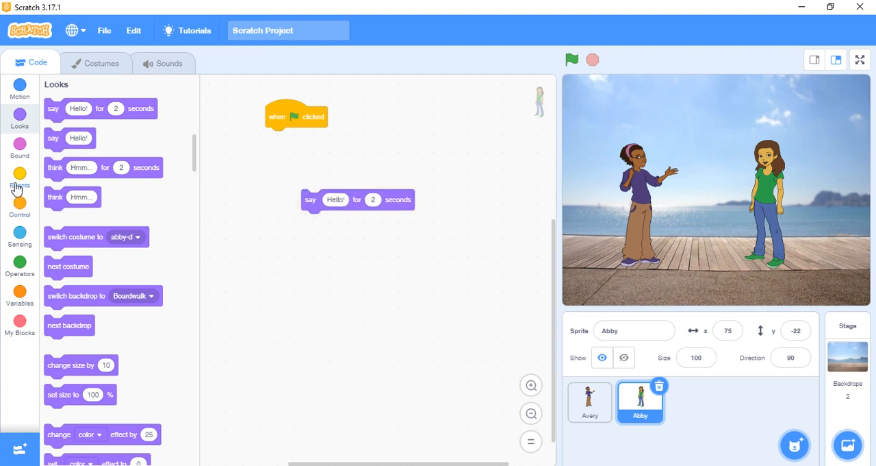
left_click(20, 175)
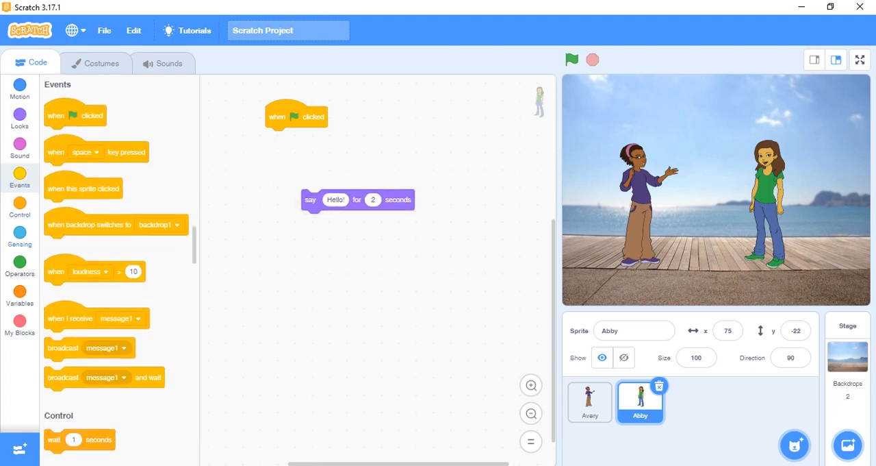
left_click(19, 209)
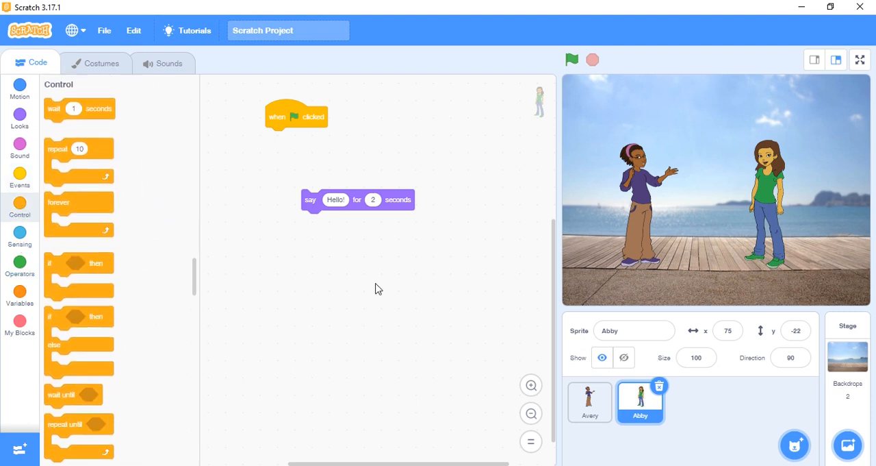
left_click(589, 402)
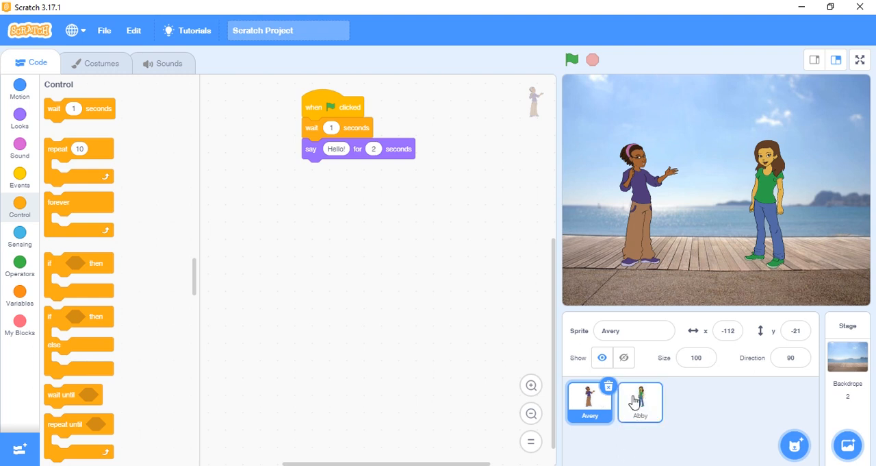
mouse_move(671, 228)
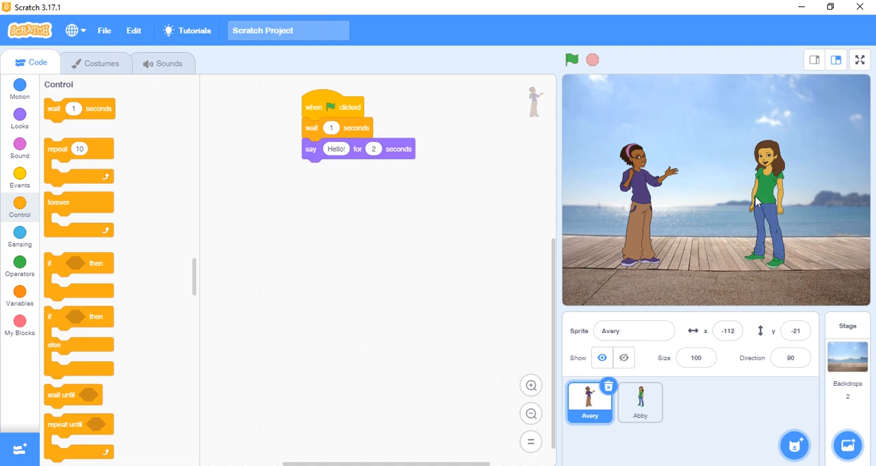
mouse_move(321, 129)
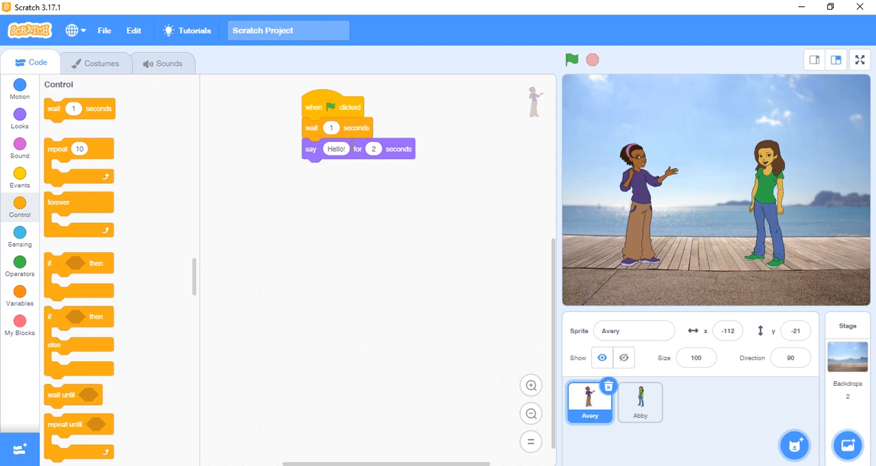
mouse_move(375, 147)
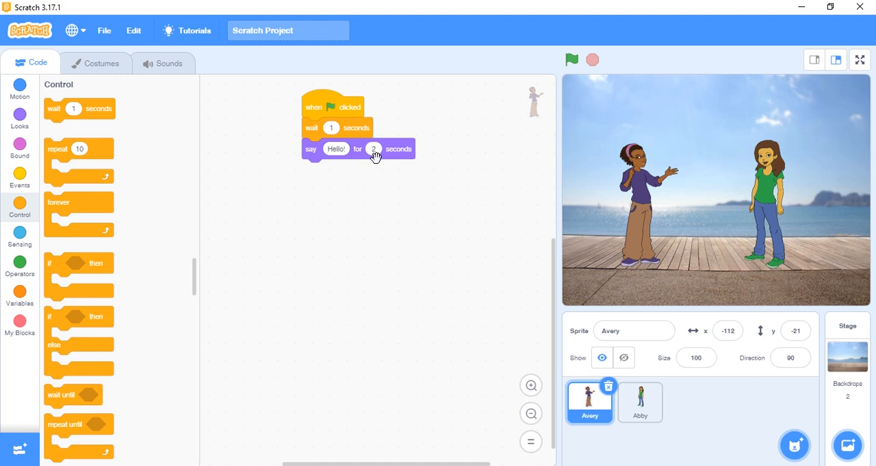
mouse_move(767, 177)
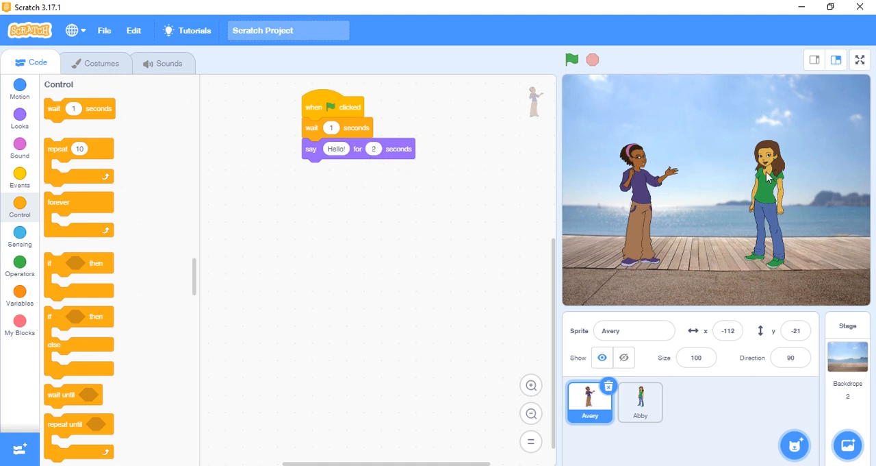
mouse_move(762, 177)
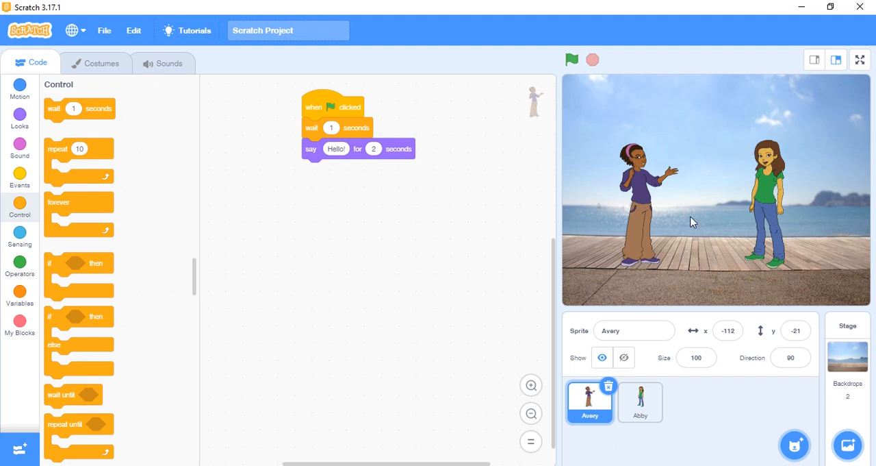
left_click(639, 402)
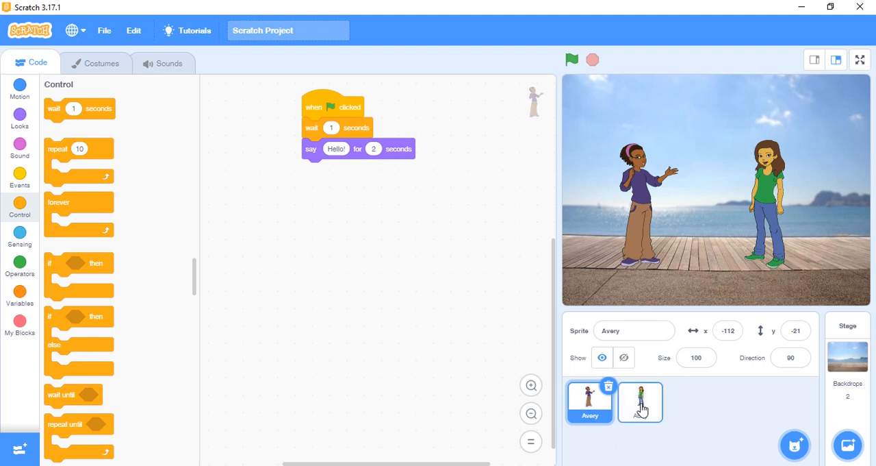
- Put a 5-second wait under Abby's green flag and snap 'say Hello!' below
left_click(640, 402)
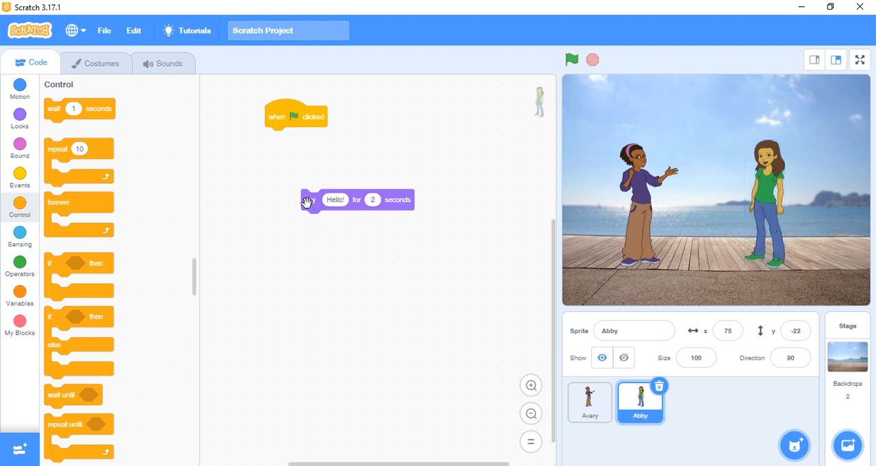
mouse_move(57, 110)
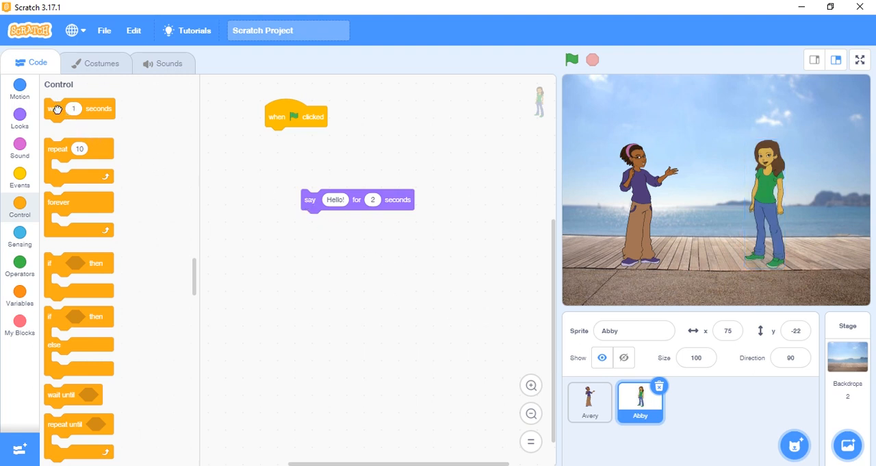
left_click_drag(79, 108, 300, 137)
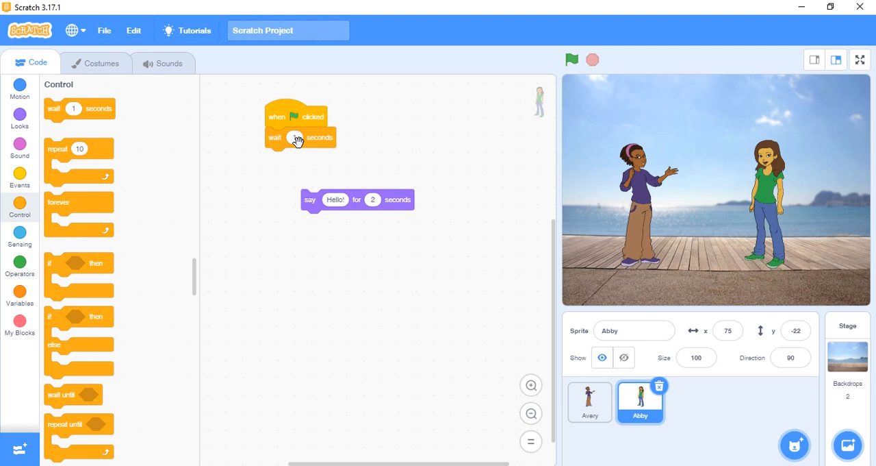
left_click(295, 137)
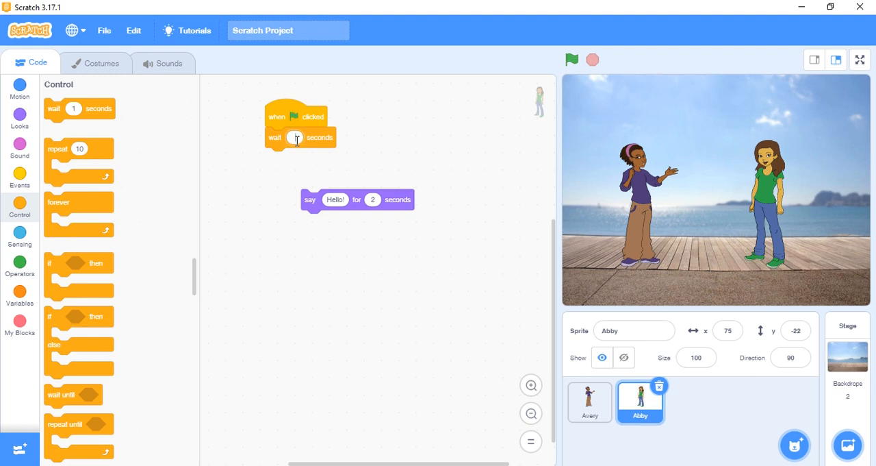
type("5")
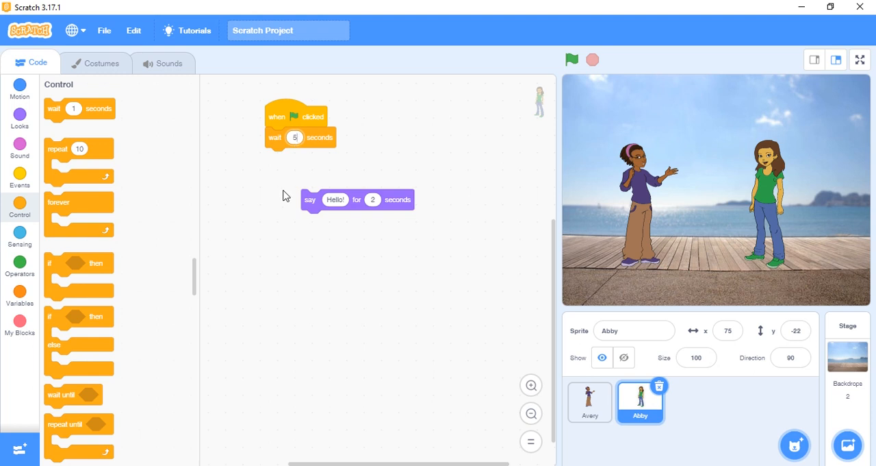
left_click_drag(310, 199, 281, 175)
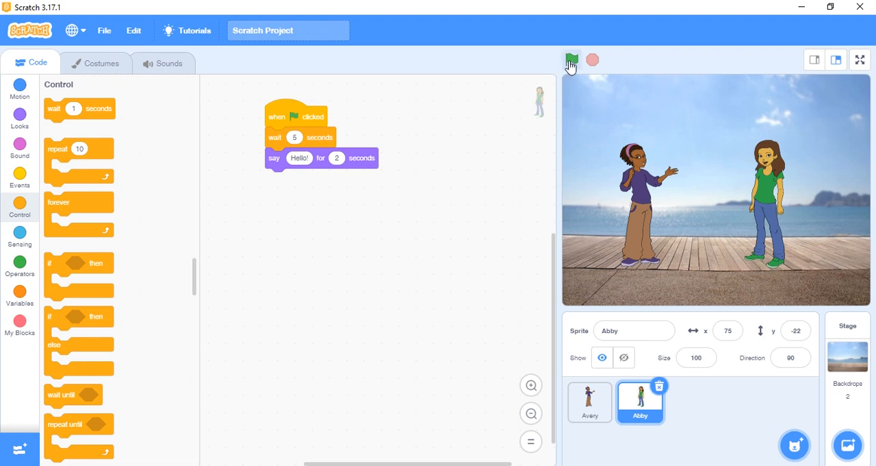
left_click(571, 60)
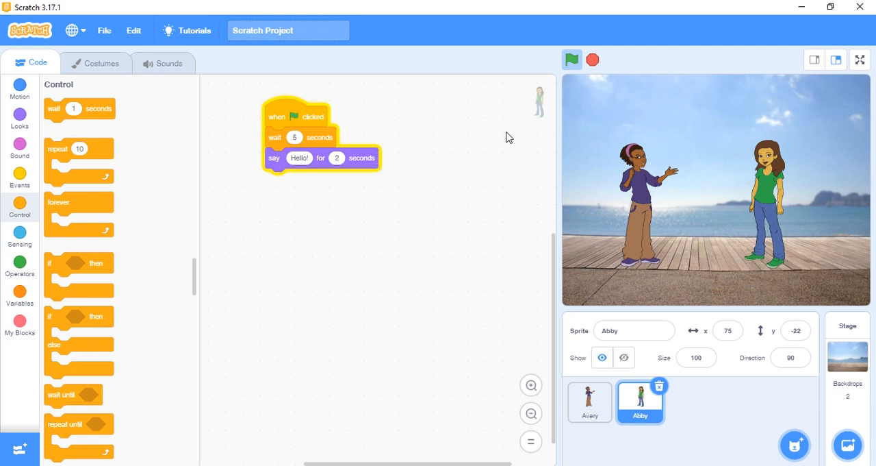
left_click(572, 59)
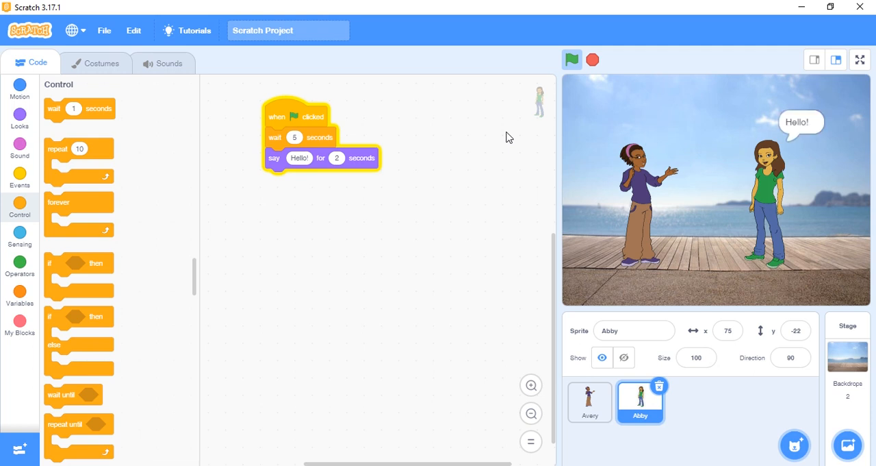
left_click(592, 59)
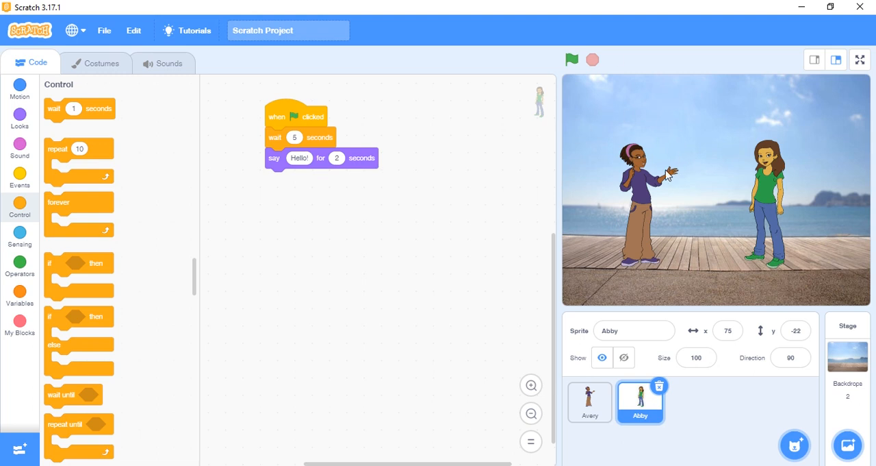
mouse_move(705, 170)
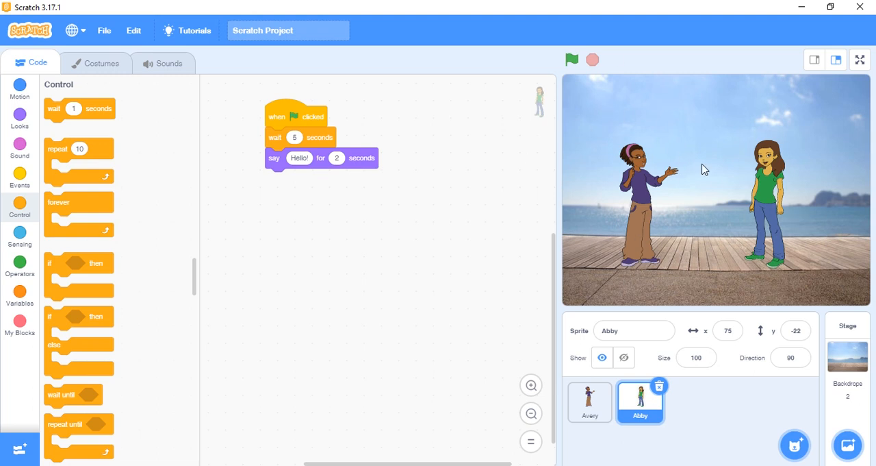
mouse_move(214, 242)
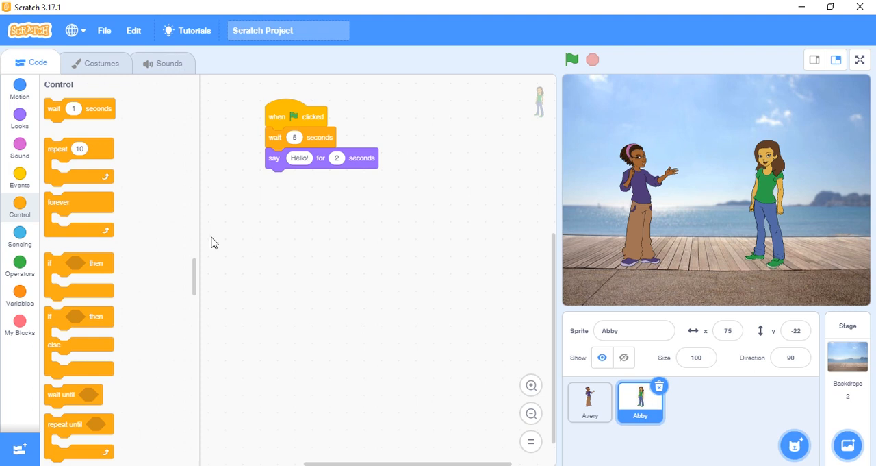
mouse_move(227, 222)
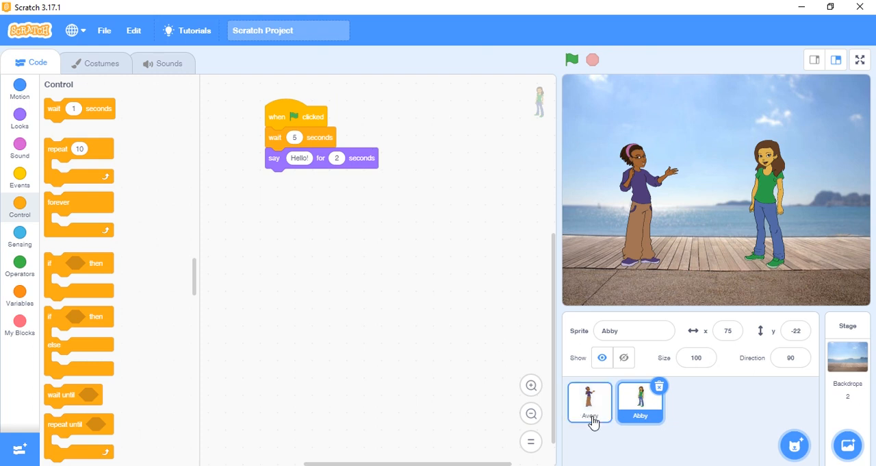
- Add a 3-second wait under Avery's Hello! speech
left_click(589, 401)
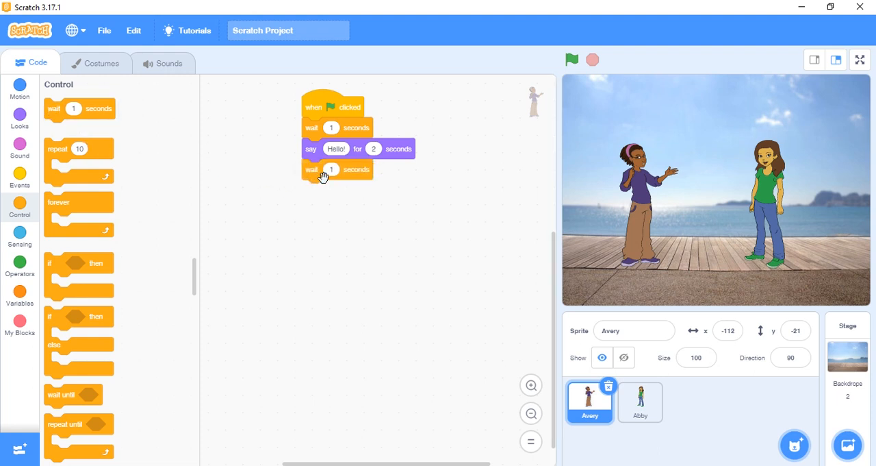
left_click(332, 169)
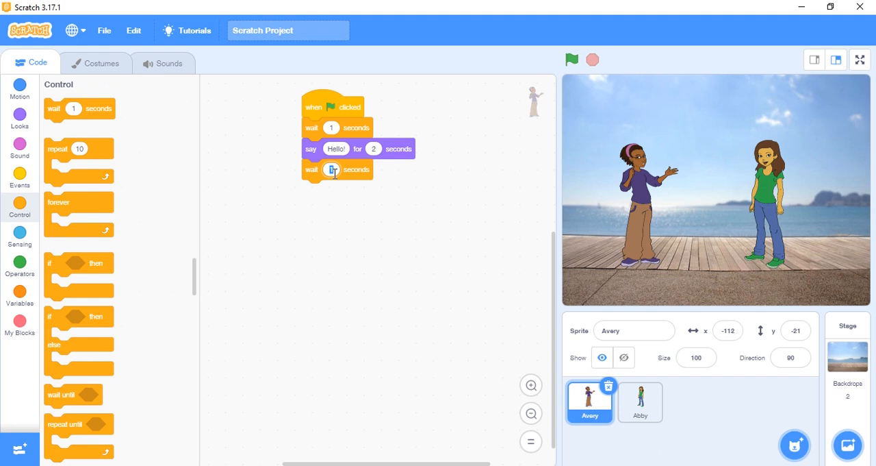
left_click(640, 402)
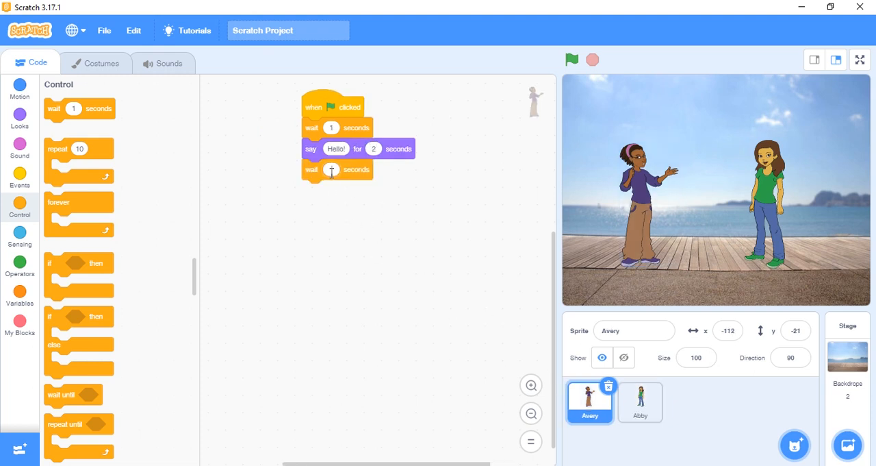
type("3")
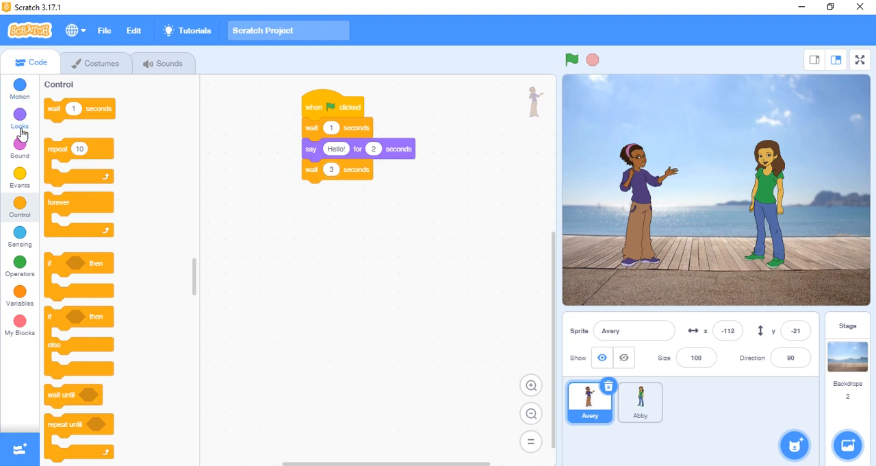
- Add a say-for-2-seconds block with the message 'How are you?'
left_click(20, 122)
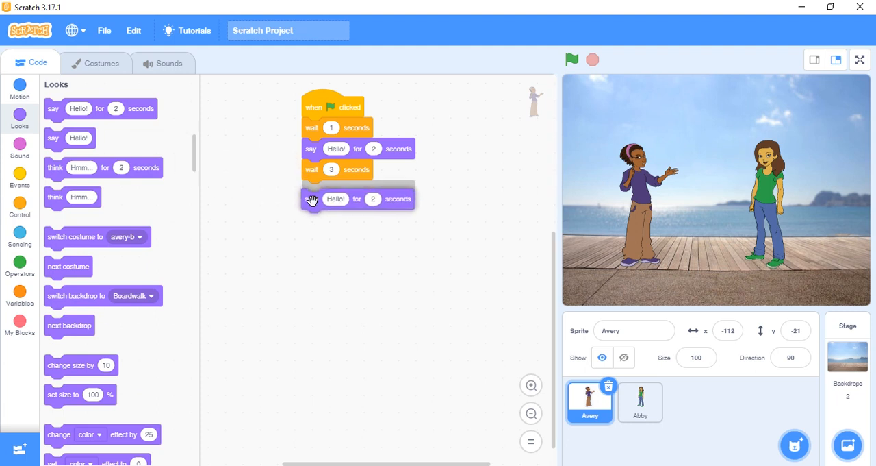
left_click(335, 189)
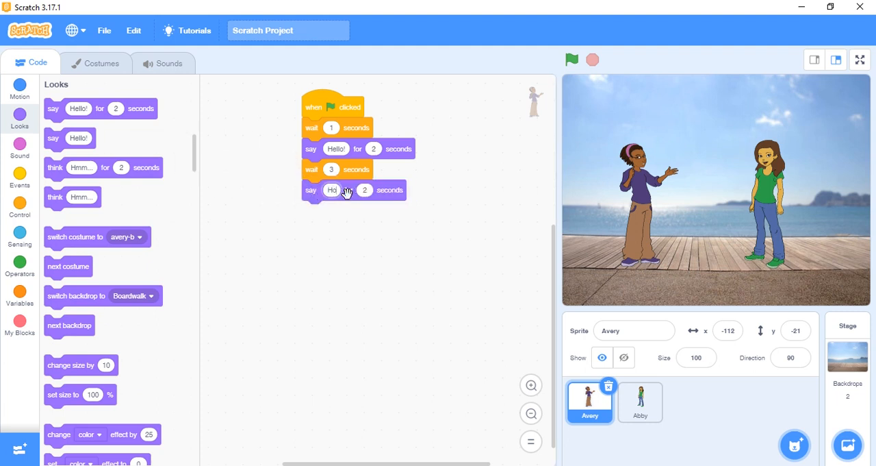
type("How are you?")
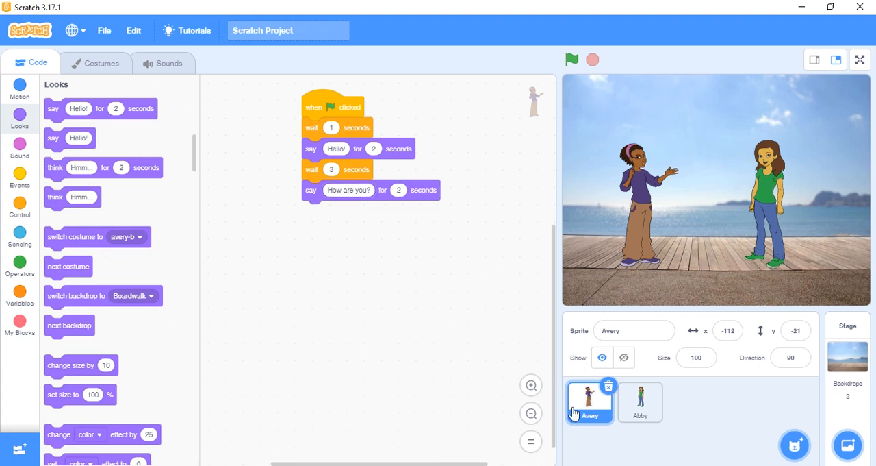
- Select Abby, add a 3-second wait, and type the reply 'I'm fine thank you.'
left_click(640, 402)
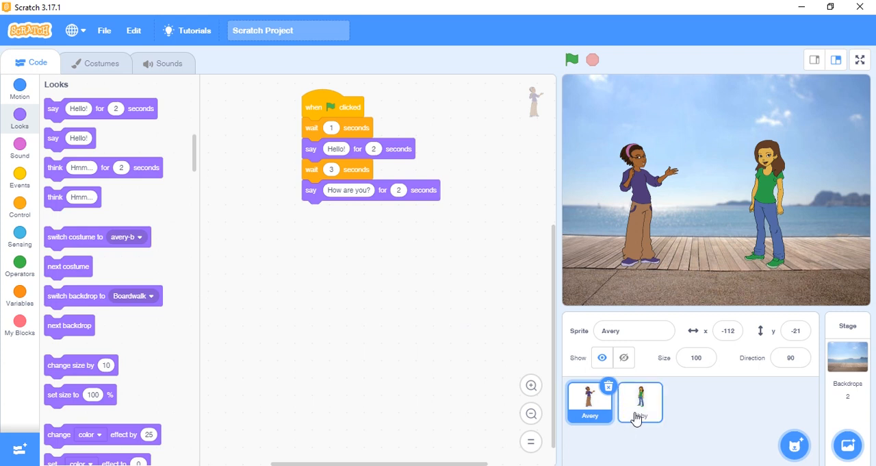
left_click(640, 403)
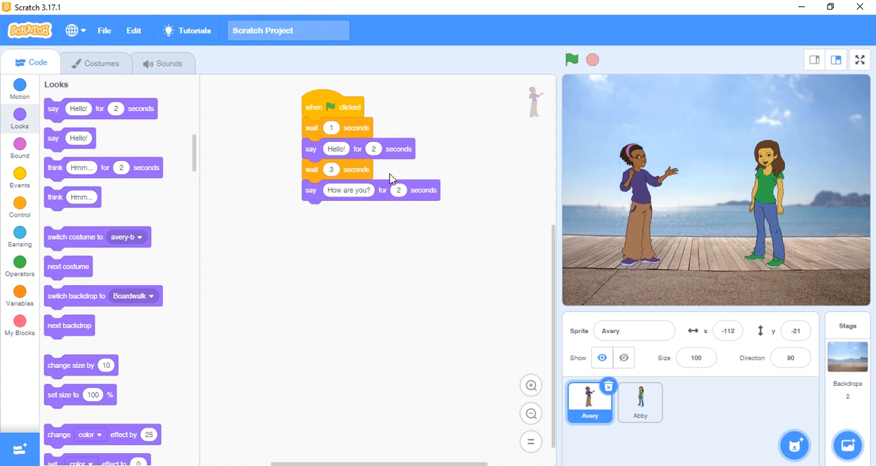
mouse_move(398, 195)
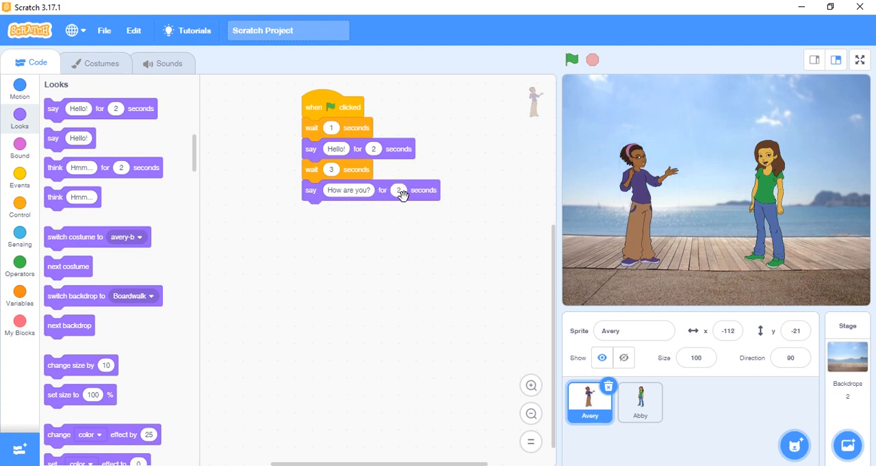
mouse_move(409, 209)
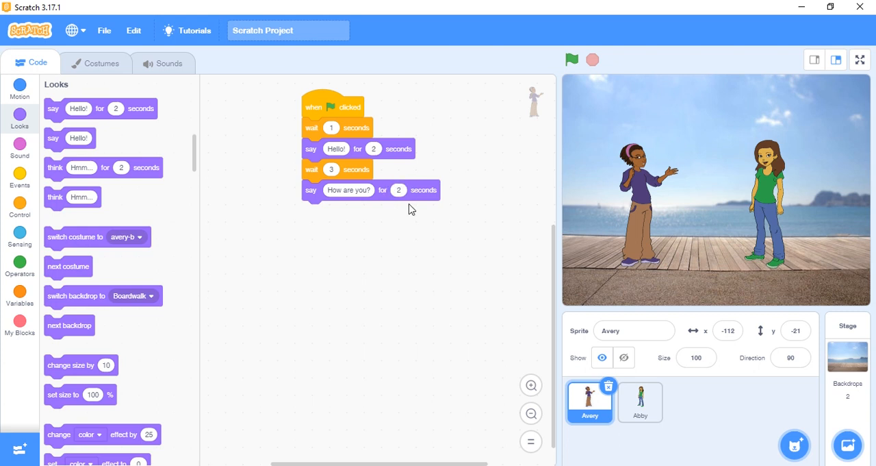
left_click(639, 401)
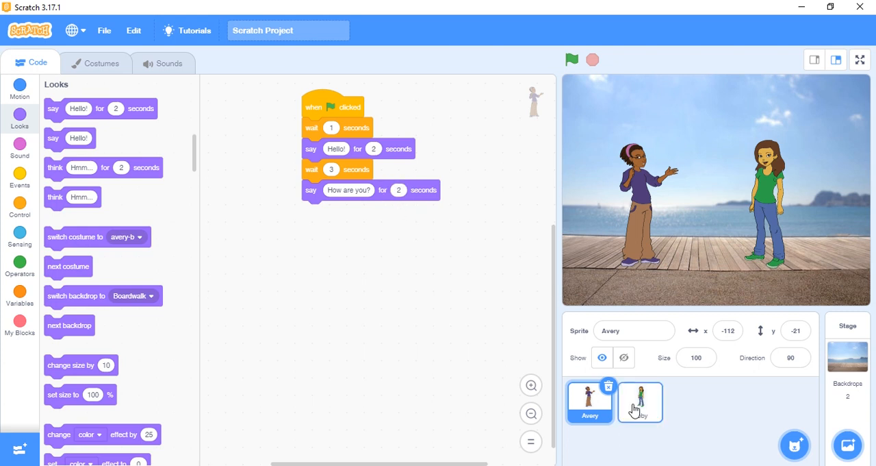
left_click(641, 402)
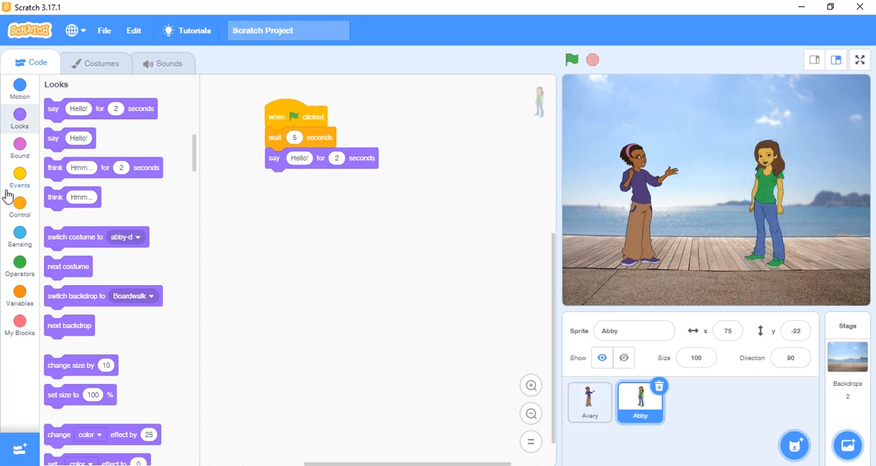
left_click(20, 178)
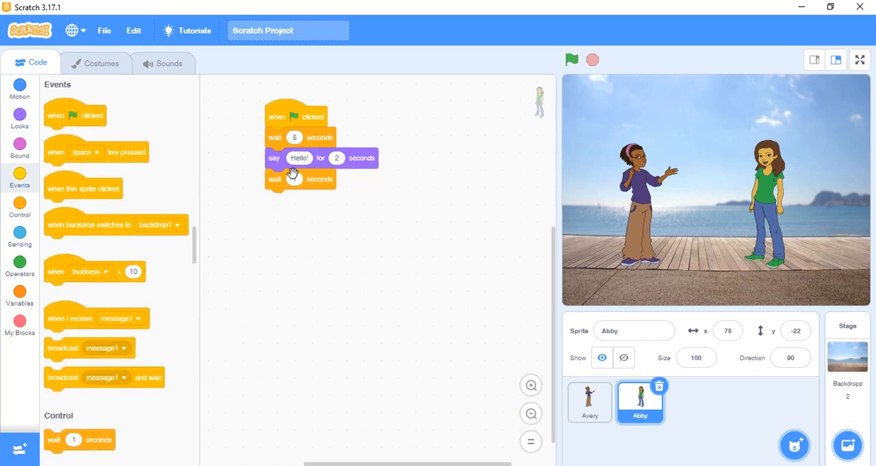
left_click(295, 178)
type("3")
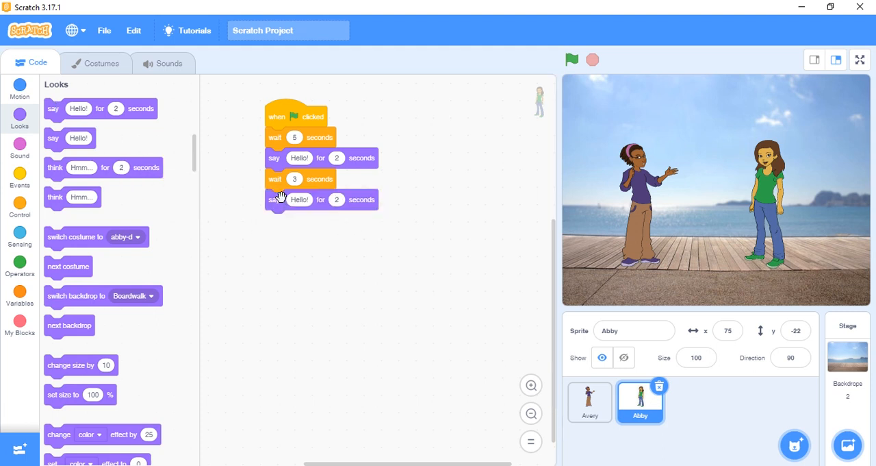
left_click(299, 199)
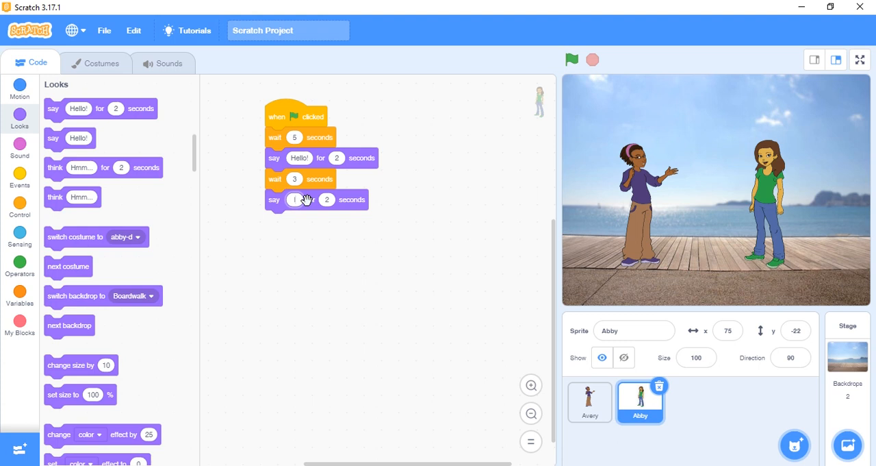
type("I'm fine thank you.")
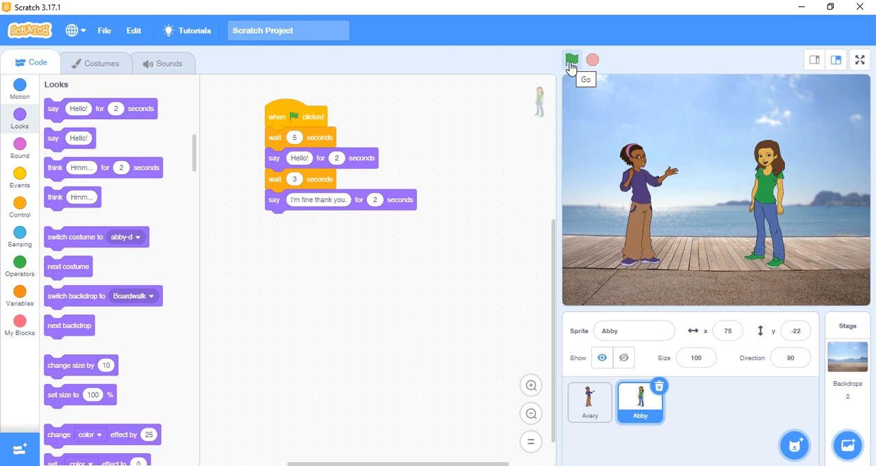
left_click(572, 59)
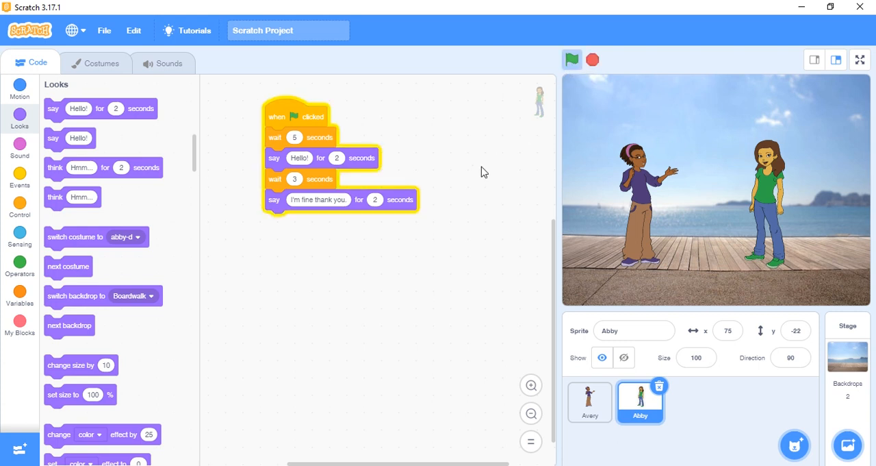
left_click(573, 59)
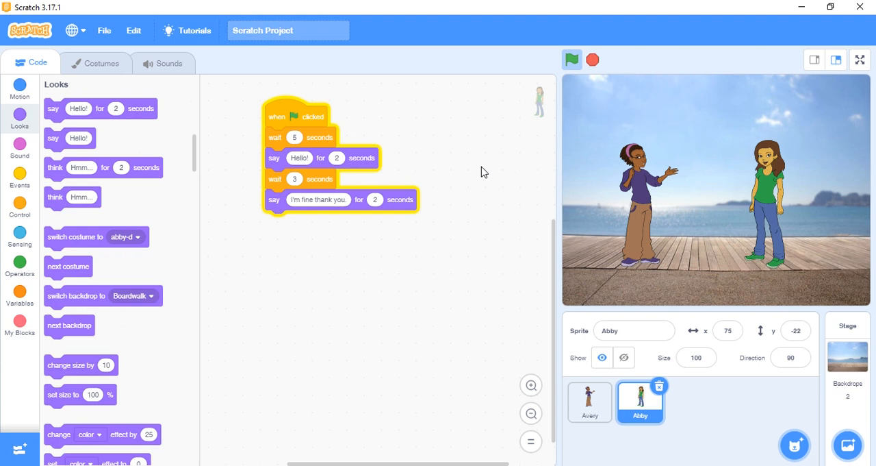
left_click(572, 60)
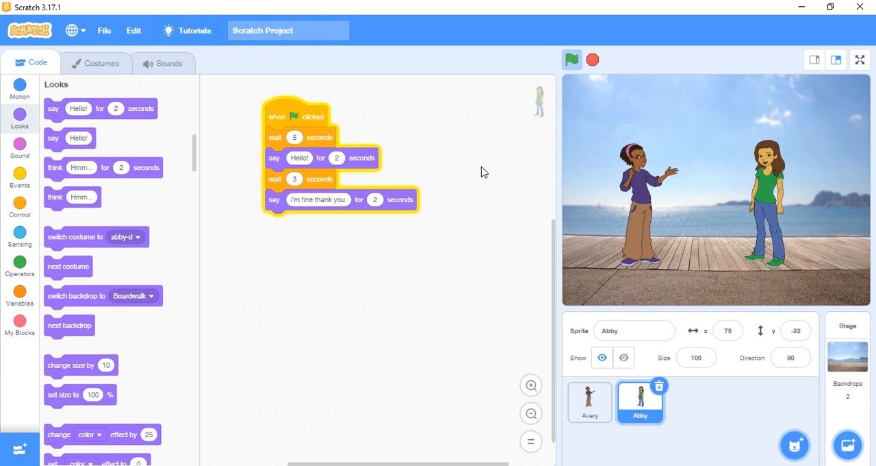
left_click(571, 59)
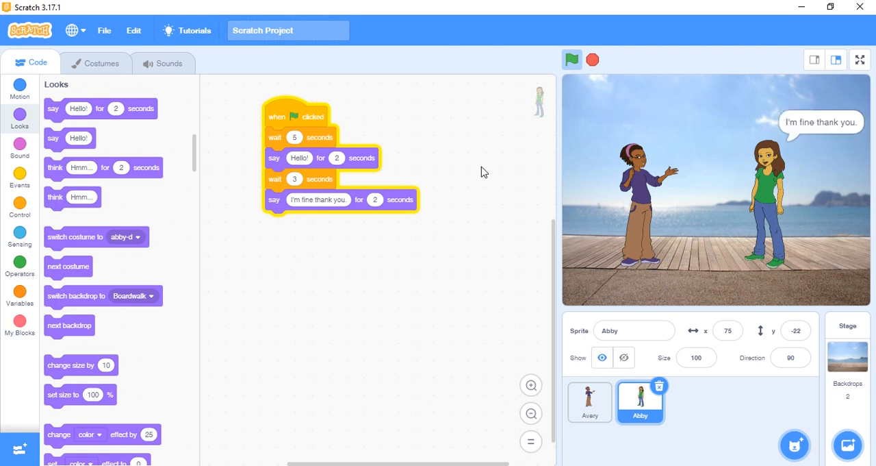
left_click(591, 59)
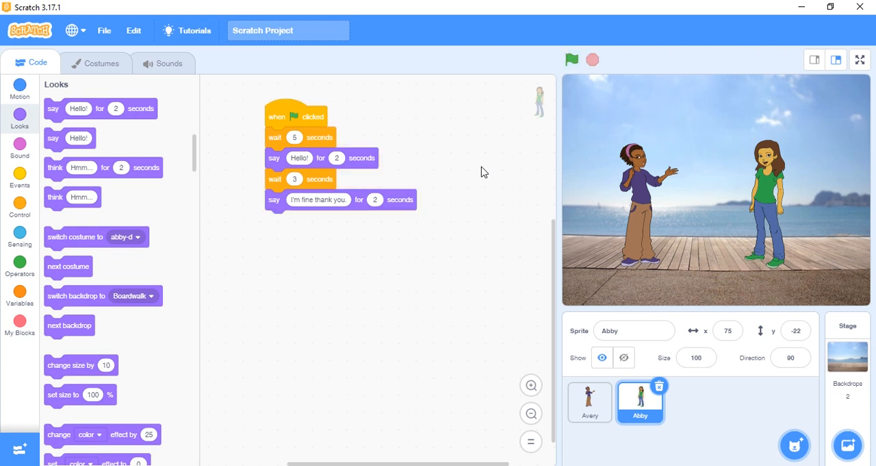
mouse_move(222, 258)
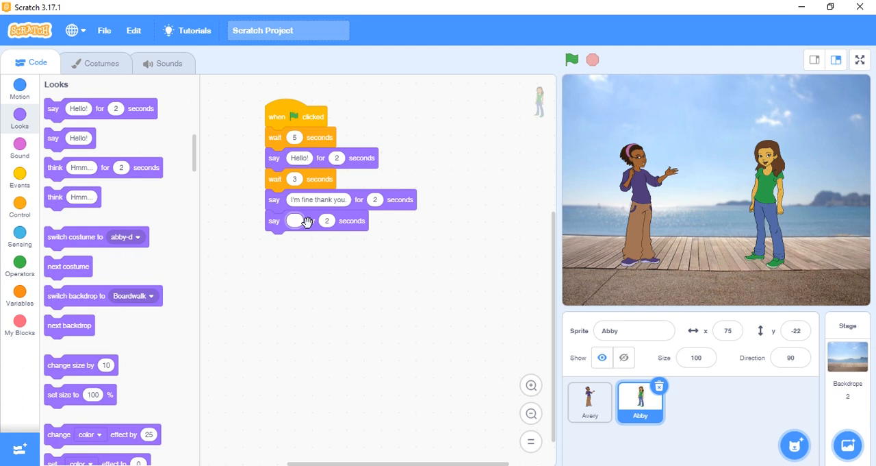
- Type 'How are you.' into Abby's new say block, then select Avery
type("How!")
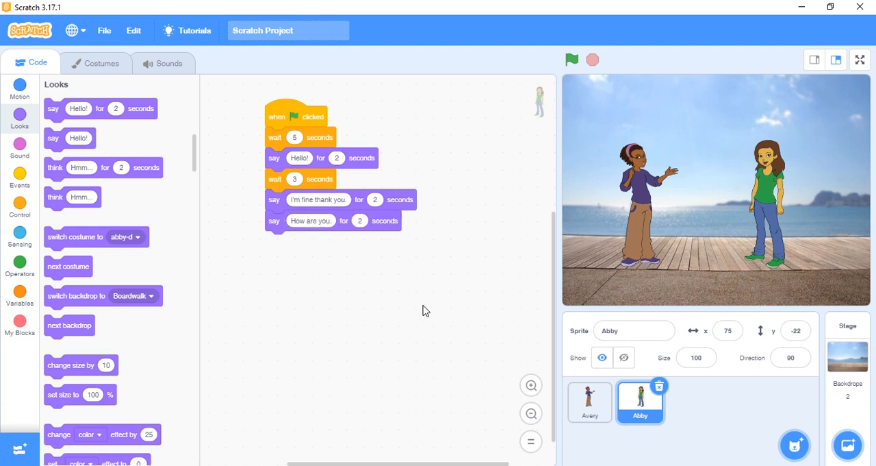
left_click(590, 402)
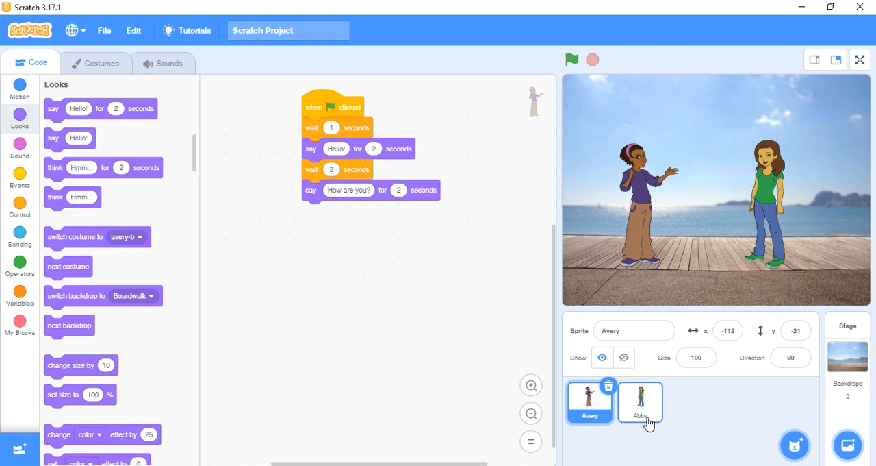
- Add a 5-second wait block after Avery's 'How are you?' speech
left_click(640, 402)
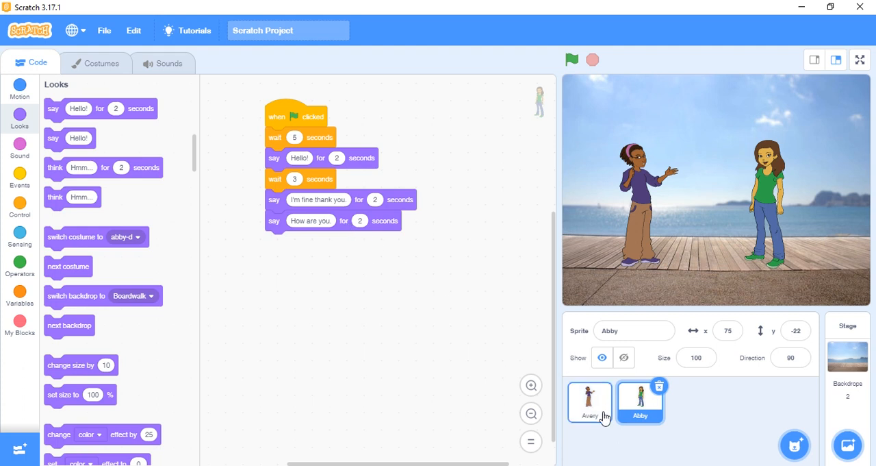
left_click(590, 401)
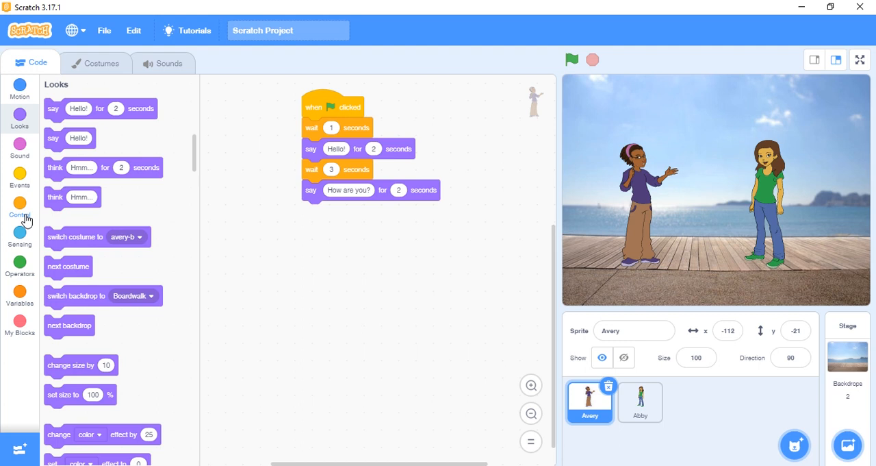
left_click(20, 208)
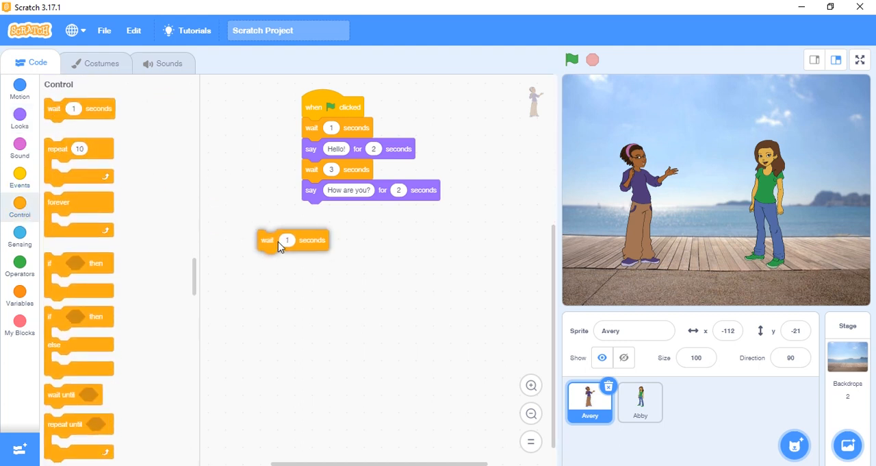
left_click_drag(293, 240, 335, 211)
type("5")
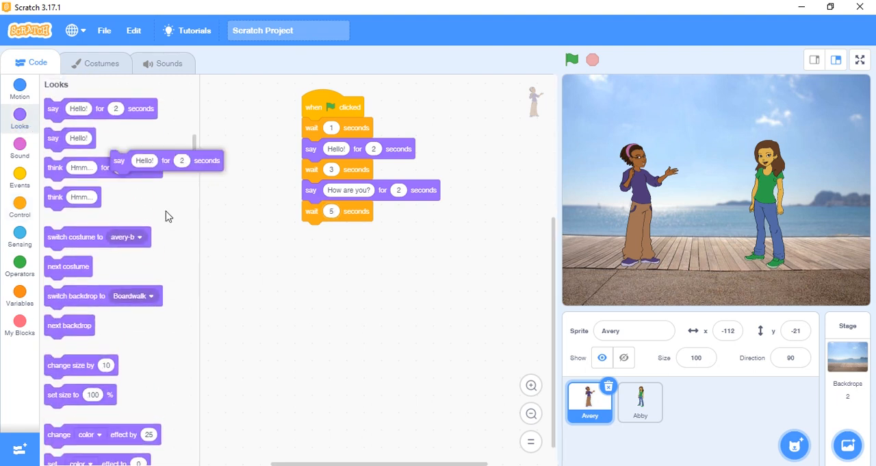
- Add a say block so Avery says 'I'm fine thank you' for 2 seconds
left_click_drag(137, 160, 335, 231)
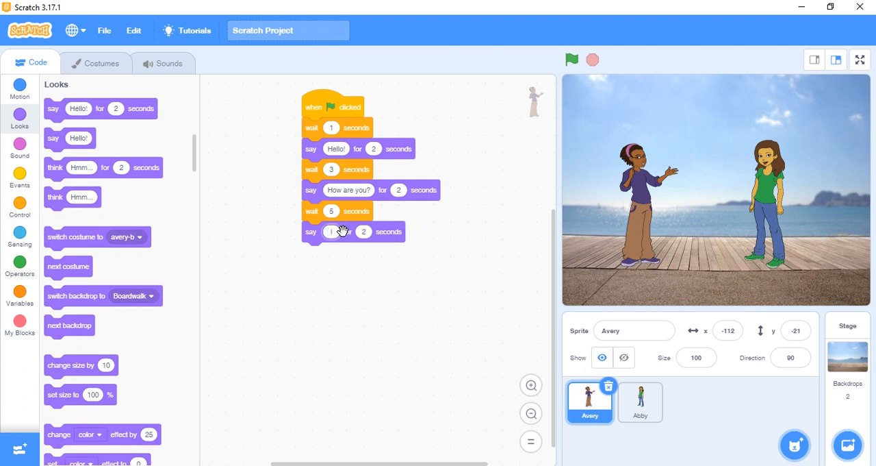
type("I'm fine")
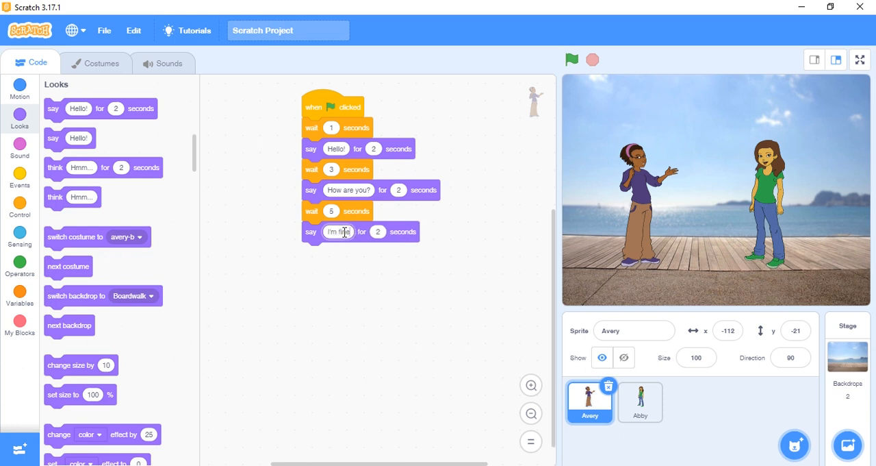
type("thank")
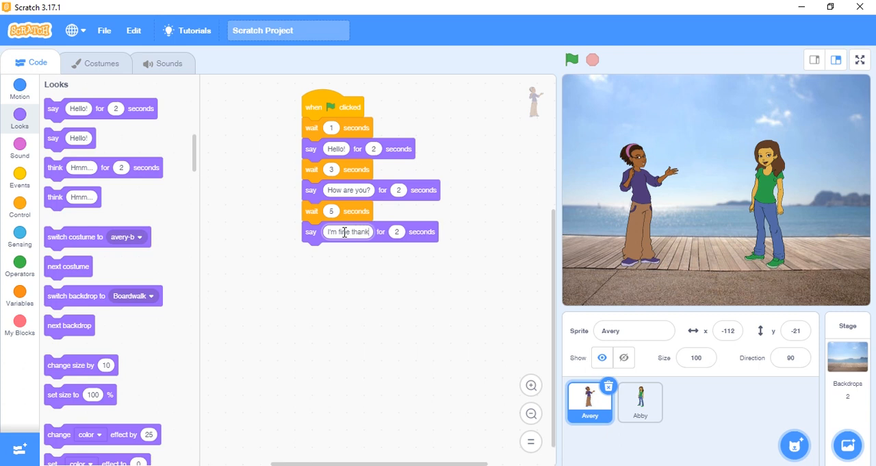
type("you")
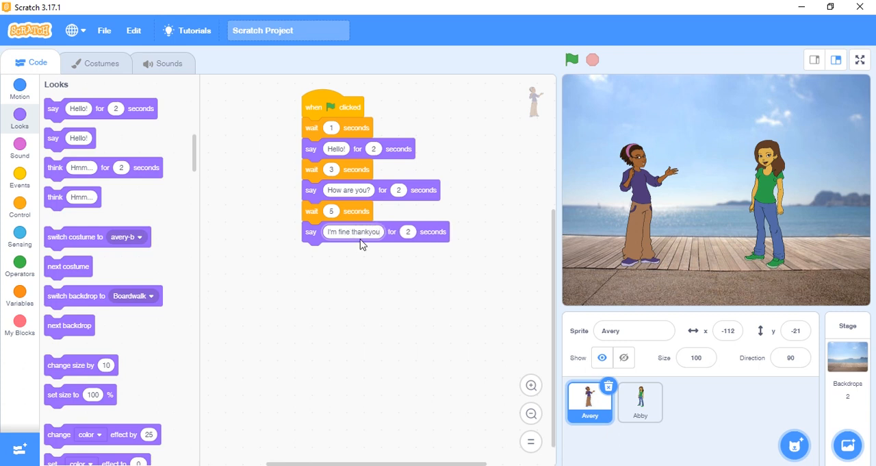
left_click(354, 231)
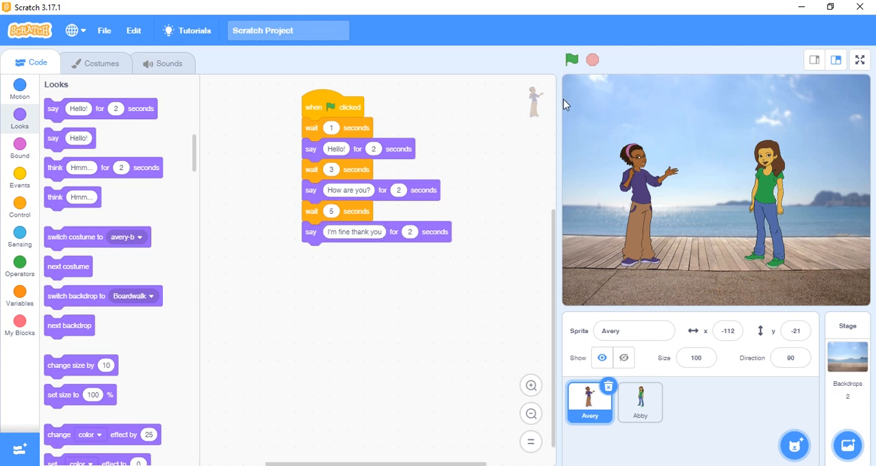
left_click(572, 60)
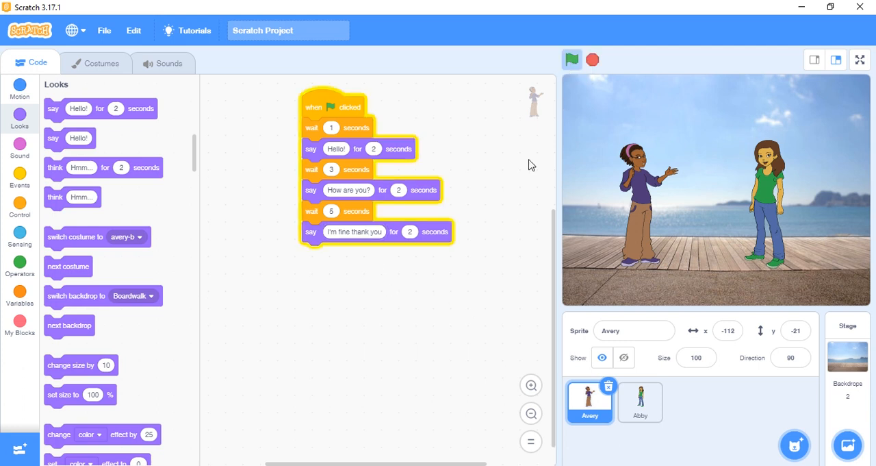
left_click(573, 60)
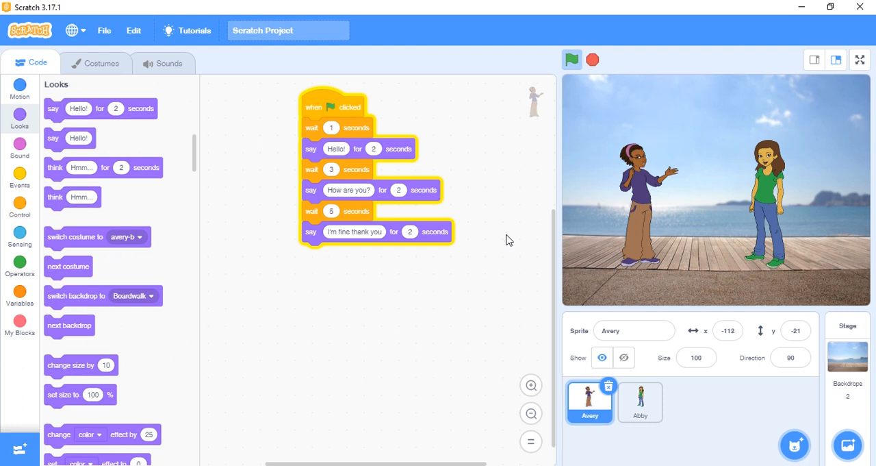
left_click(571, 59)
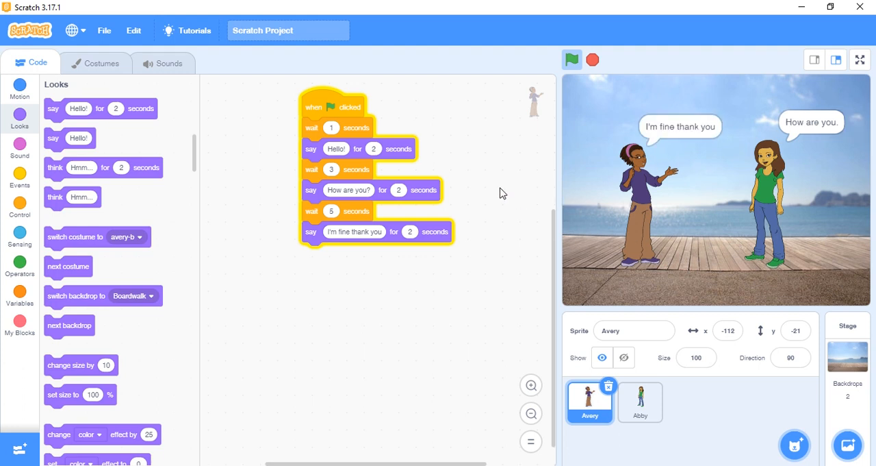
left_click(592, 60)
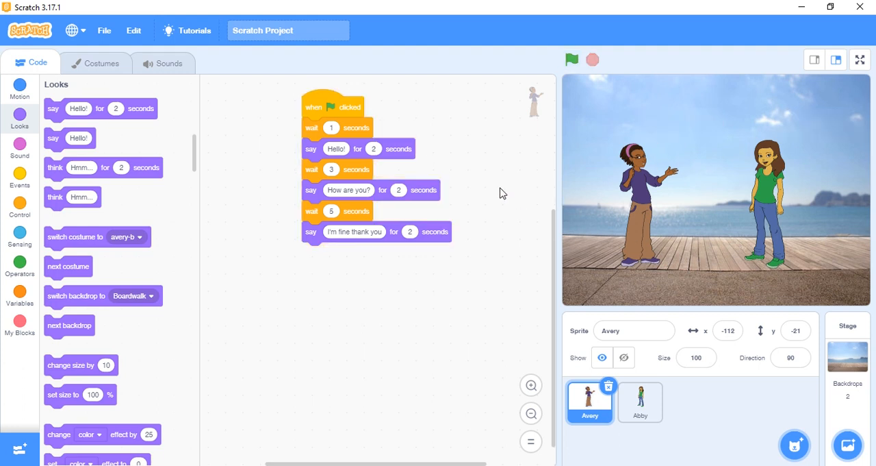
mouse_move(545, 365)
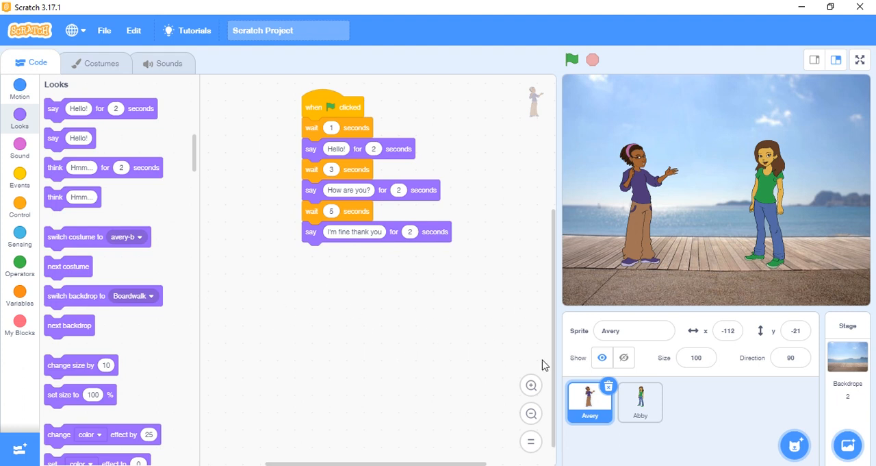
left_click(640, 402)
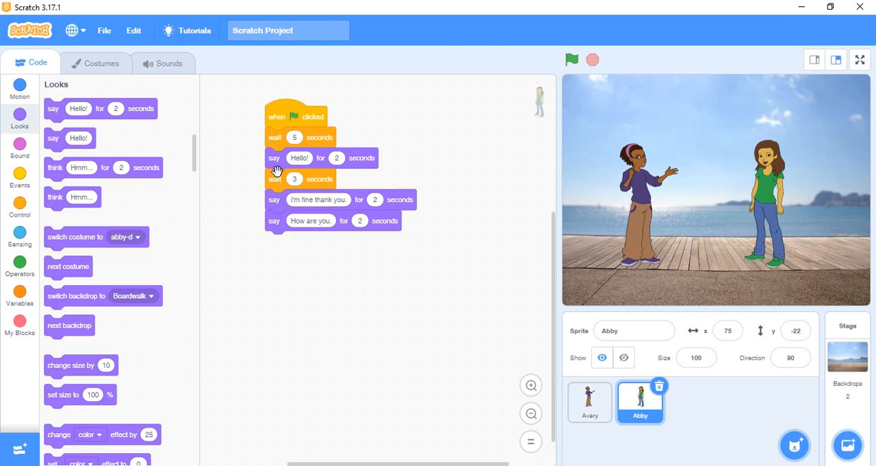
mouse_move(335, 200)
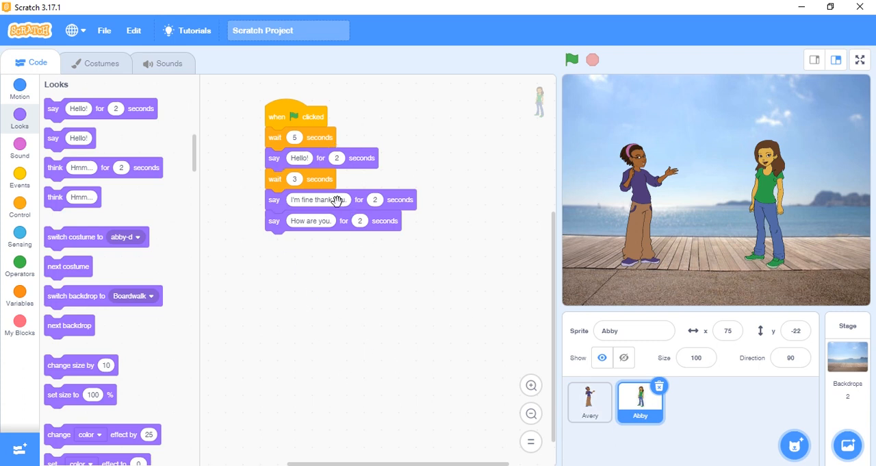
mouse_move(286, 157)
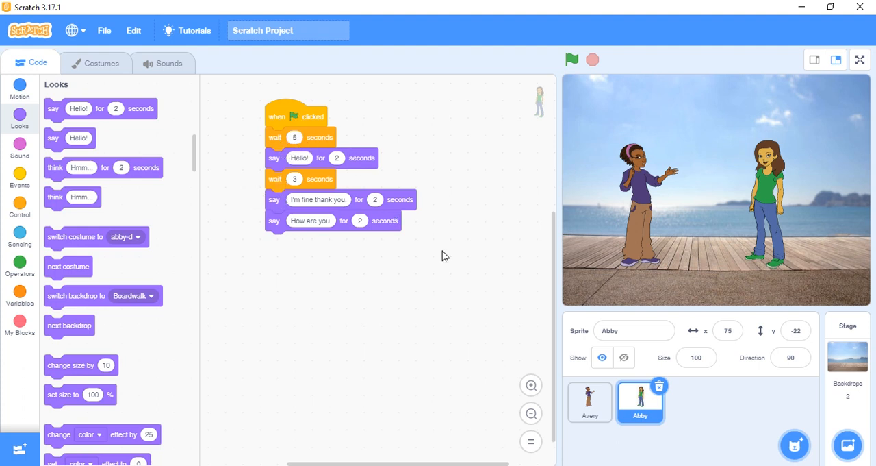
- Review Avery's and Abby's conversation scripts, then switch the stage to full screen
left_click(589, 401)
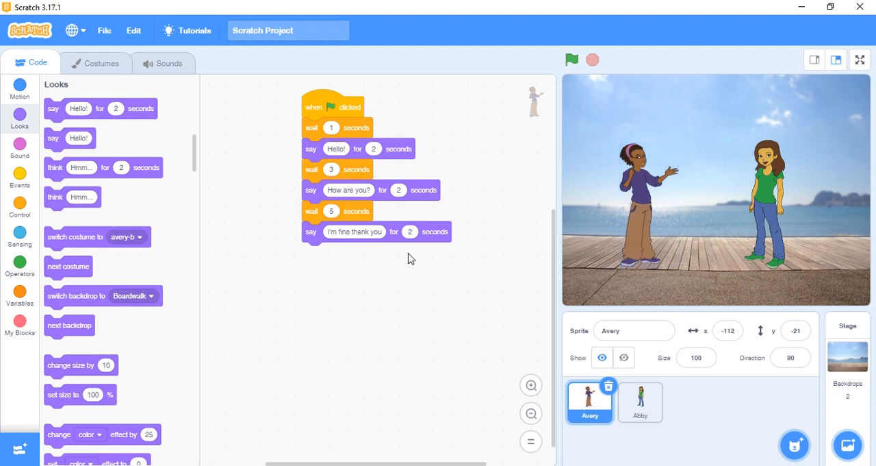
mouse_move(333, 211)
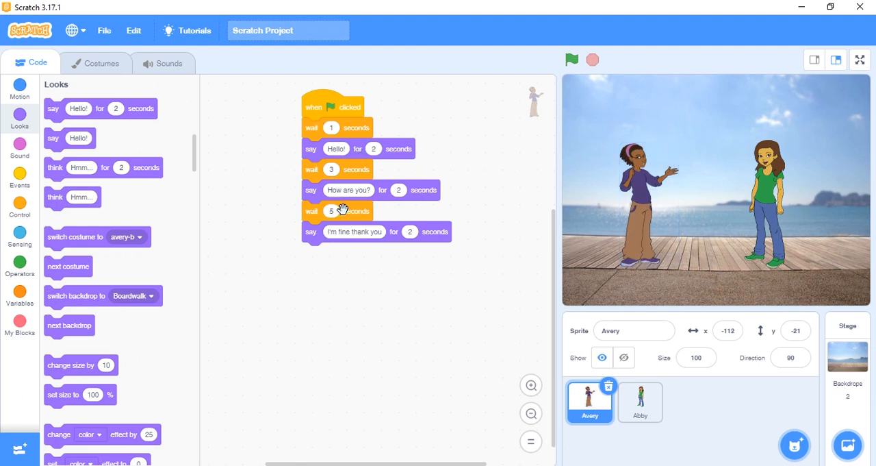
mouse_move(392, 188)
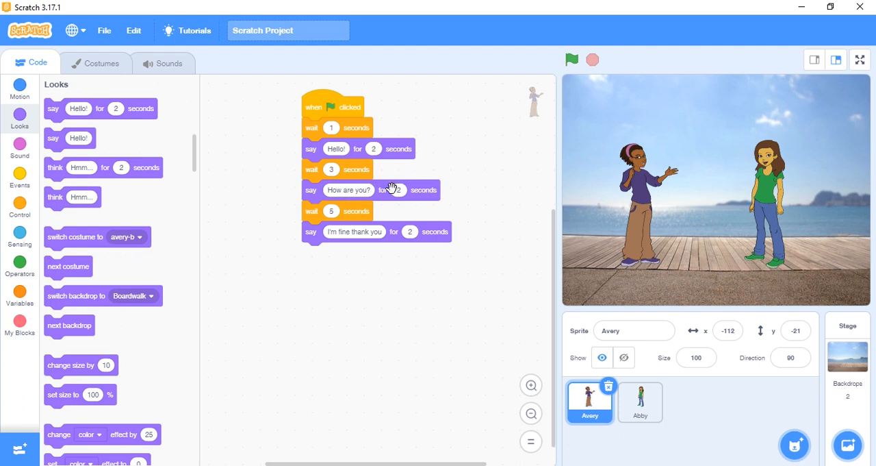
mouse_move(572, 351)
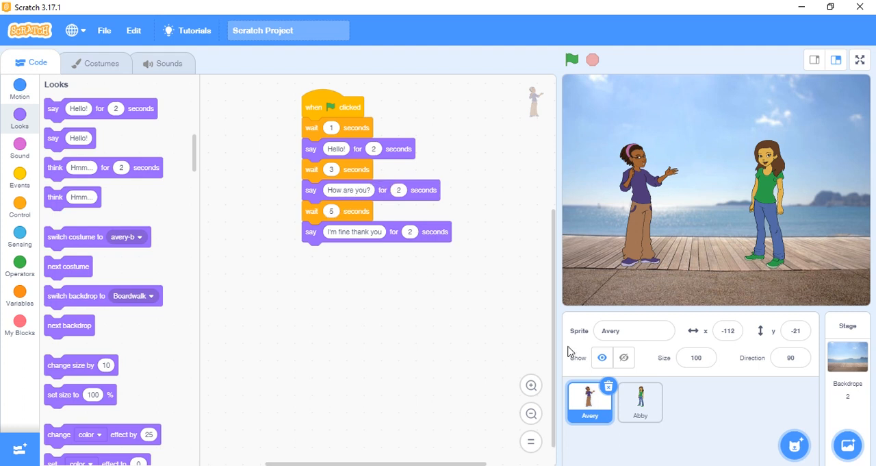
left_click(640, 402)
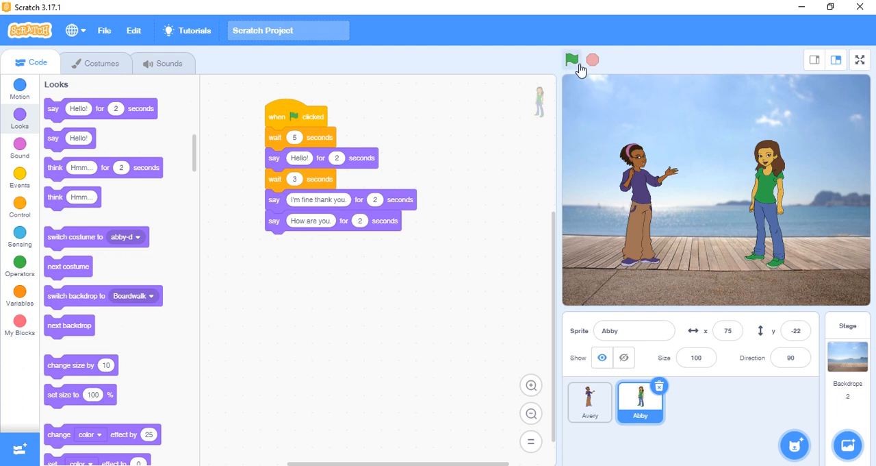
mouse_move(625, 66)
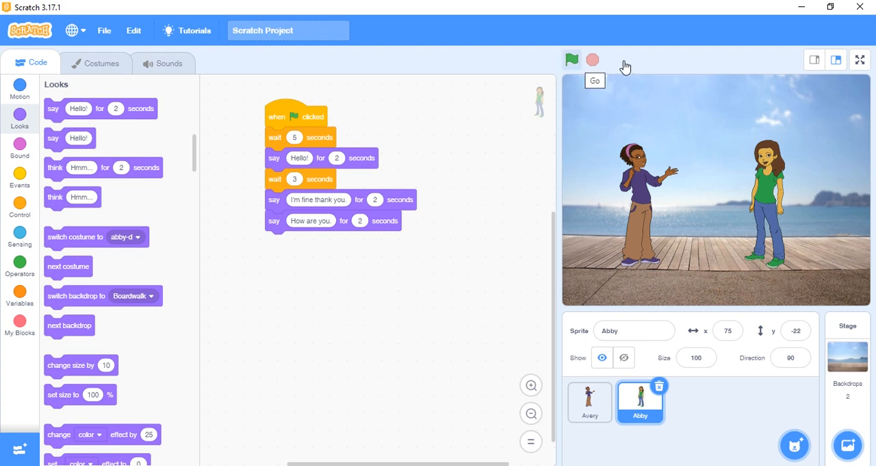
left_click(860, 60)
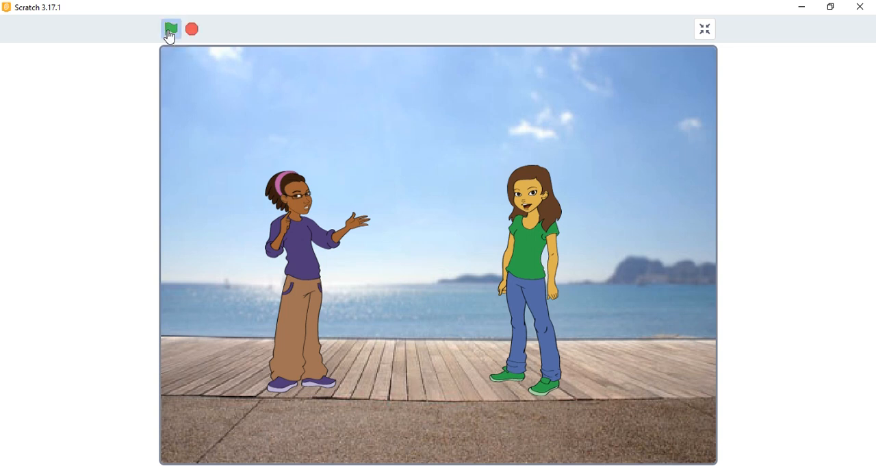
- Run the greeting conversation with the green flag in full screen, then exit to the editor
left_click(170, 28)
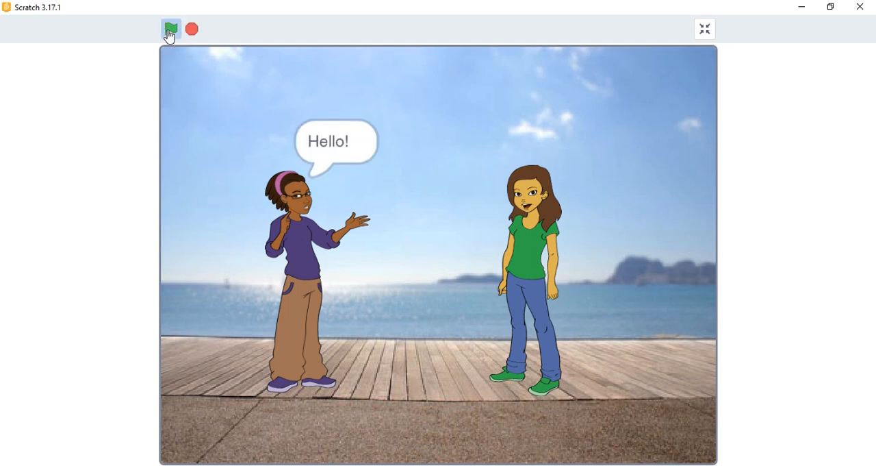
left_click(171, 29)
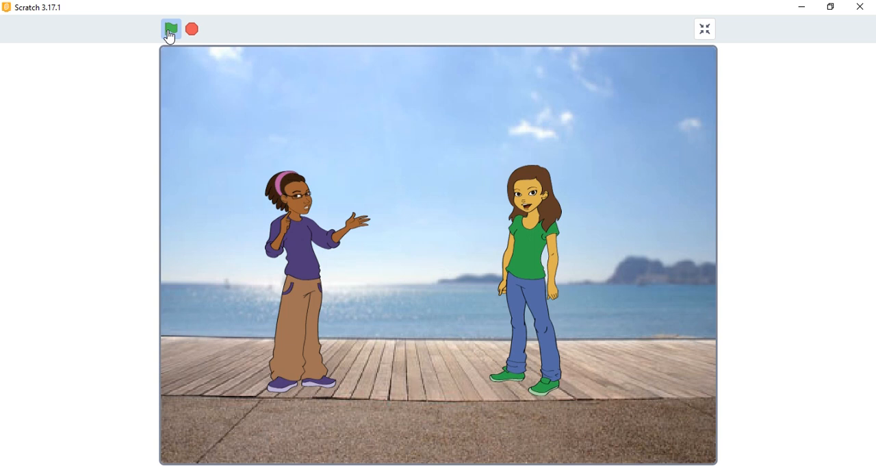
left_click(171, 29)
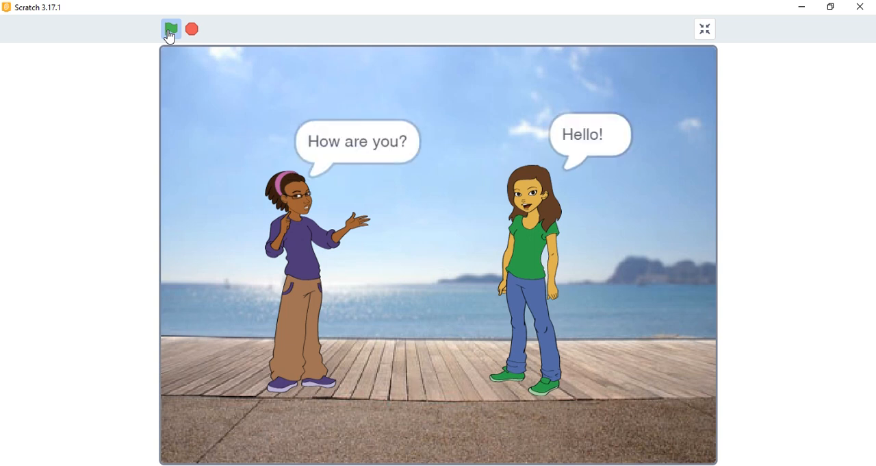
left_click(170, 29)
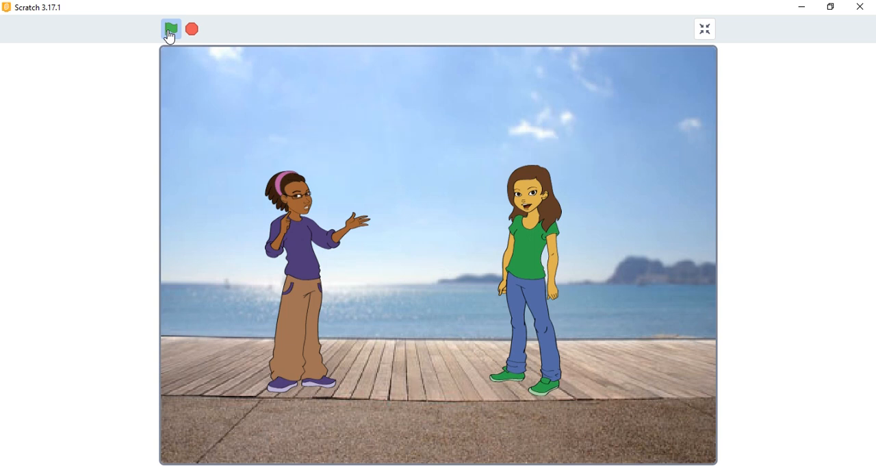
left_click(170, 29)
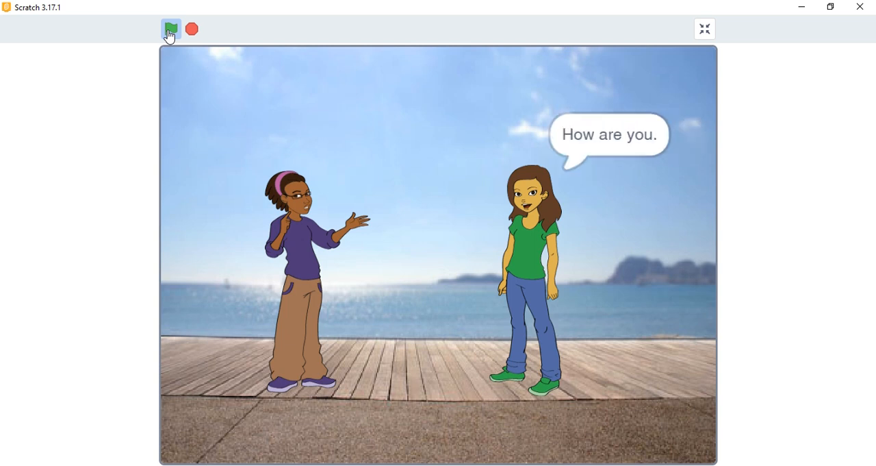
left_click(172, 29)
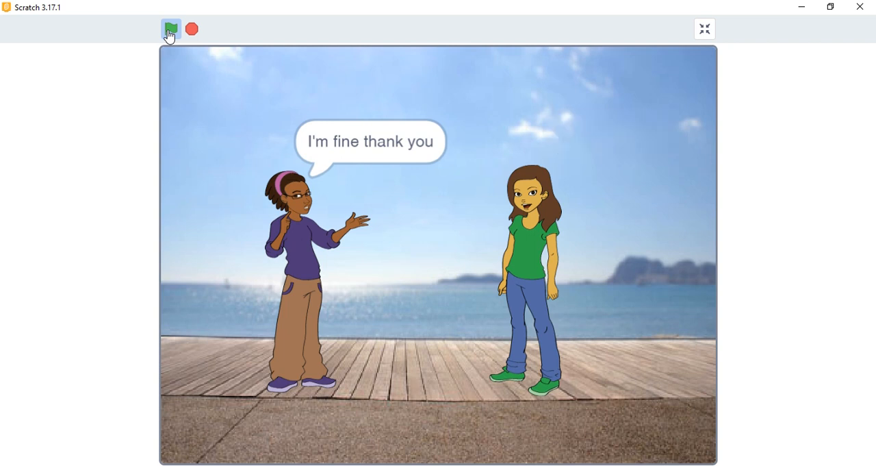
left_click(170, 29)
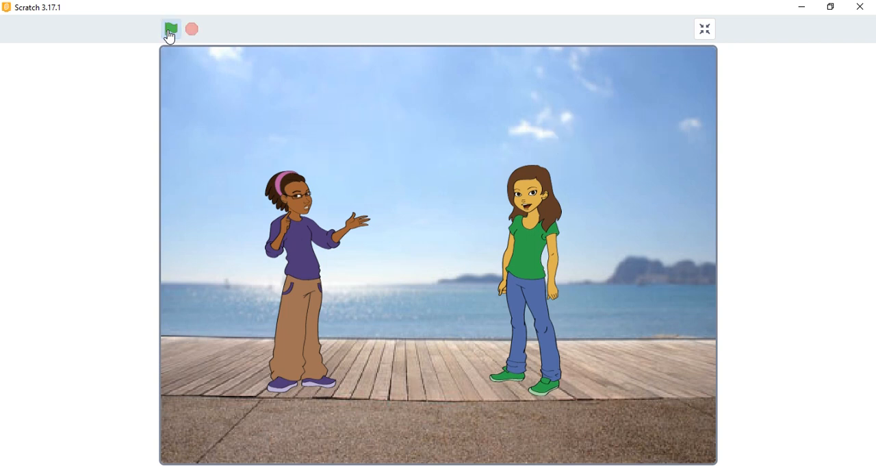
mouse_move(705, 29)
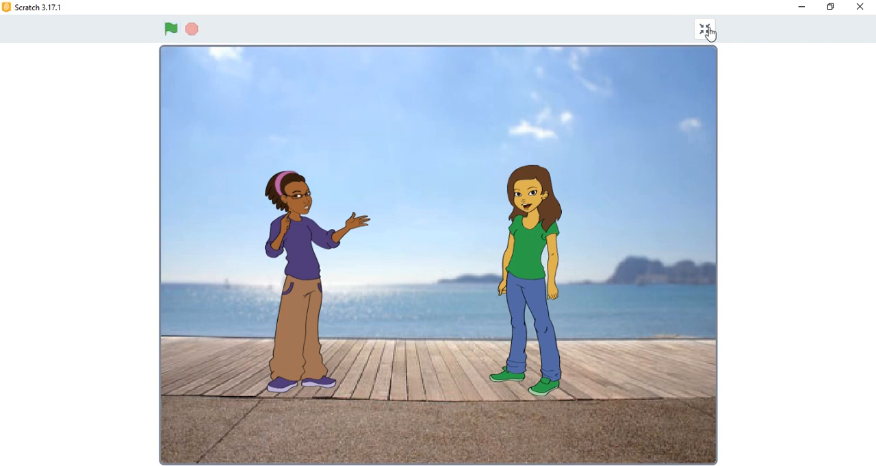
left_click(704, 30)
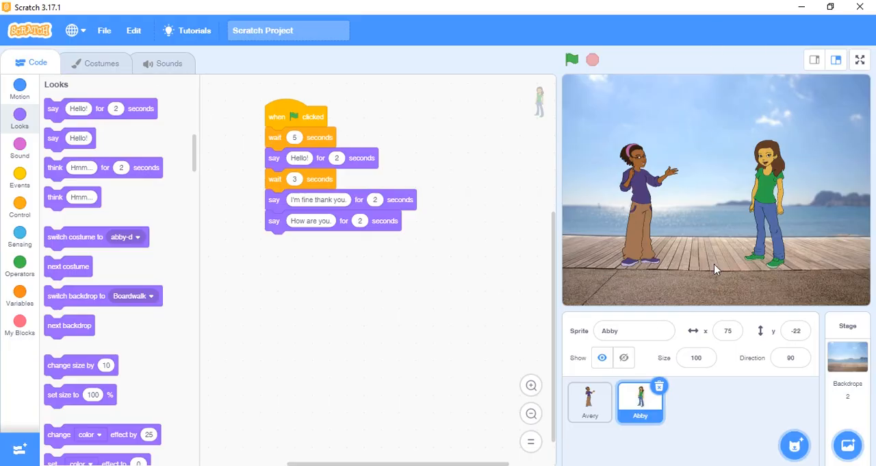
mouse_move(808, 220)
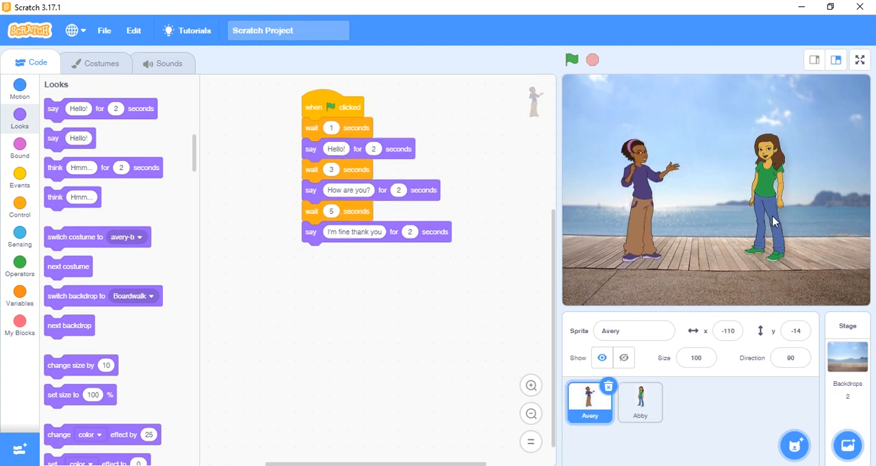
- Select Abby and browse the Control blocks before returning to the Looks category
left_click(640, 402)
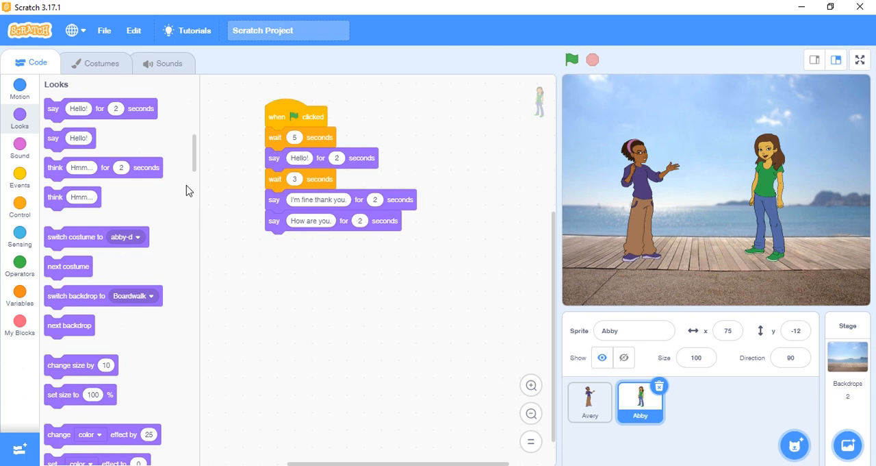
mouse_move(180, 194)
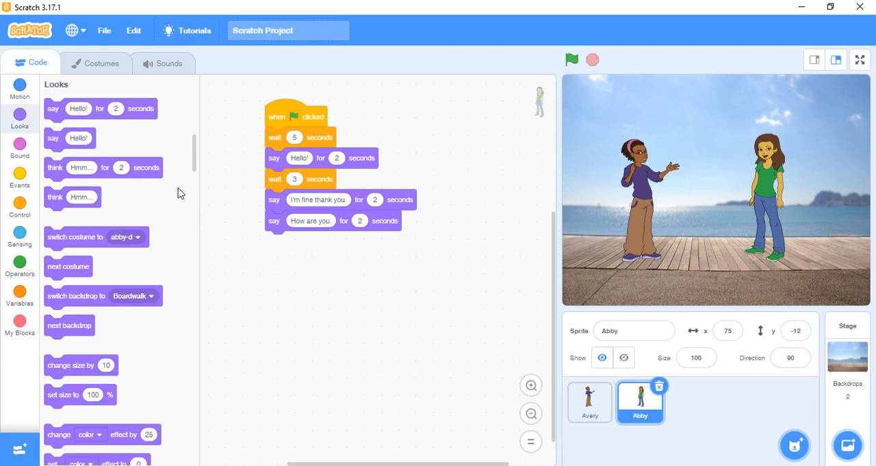
left_click(19, 206)
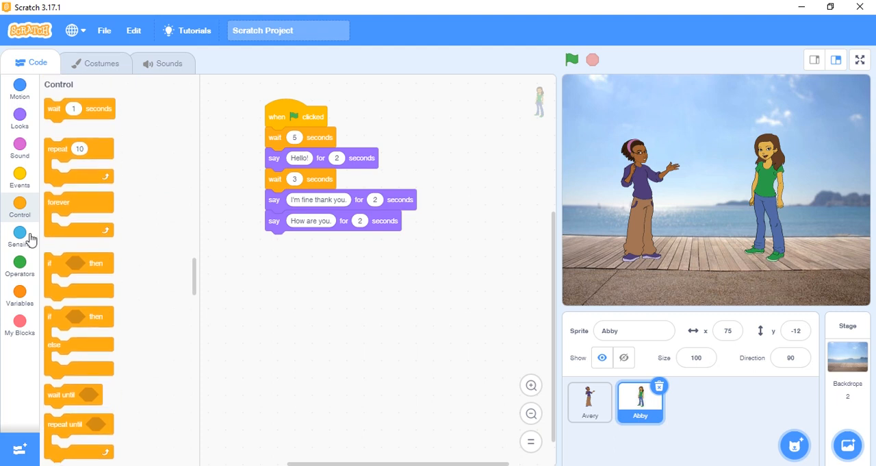
left_click(19, 116)
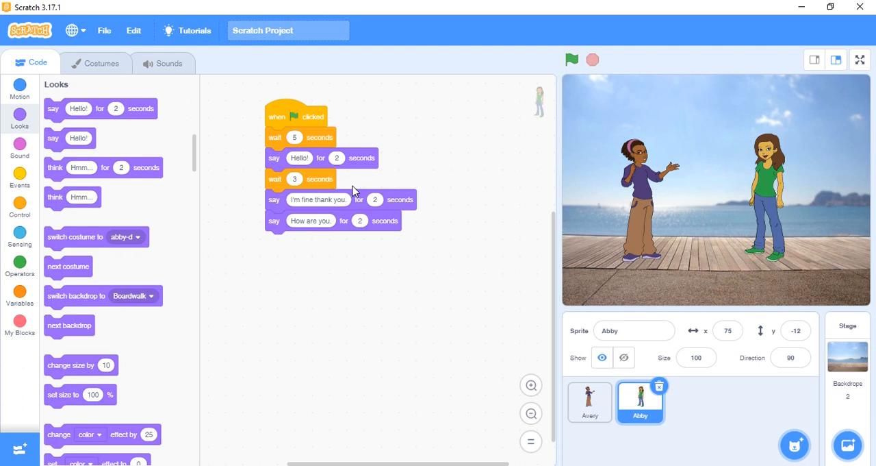
mouse_move(394, 279)
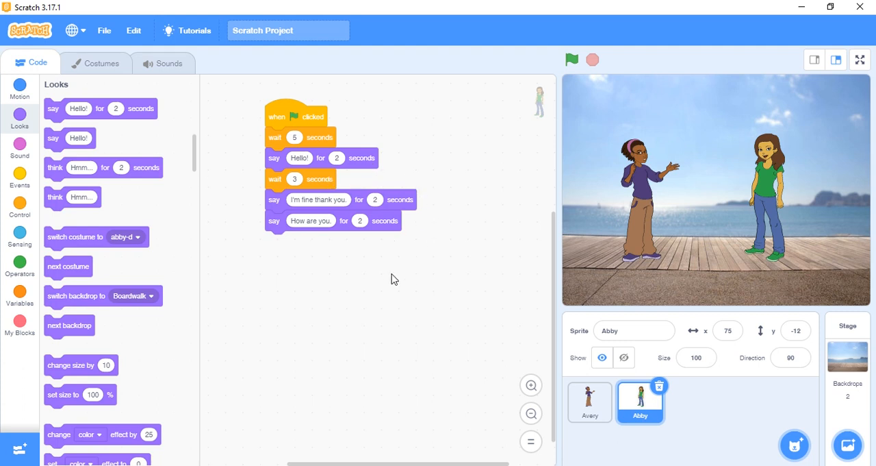
mouse_move(283, 245)
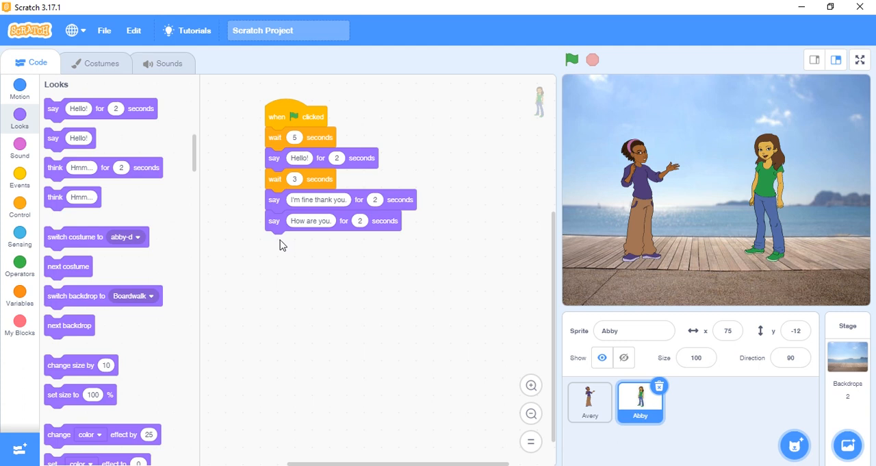